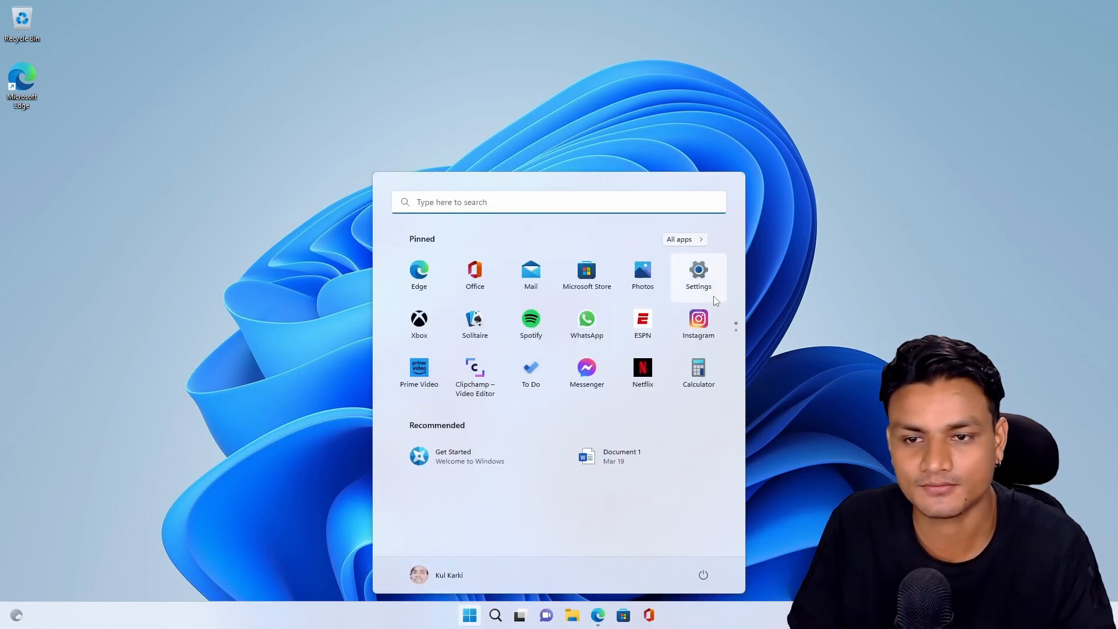
mouse_move(736, 343)
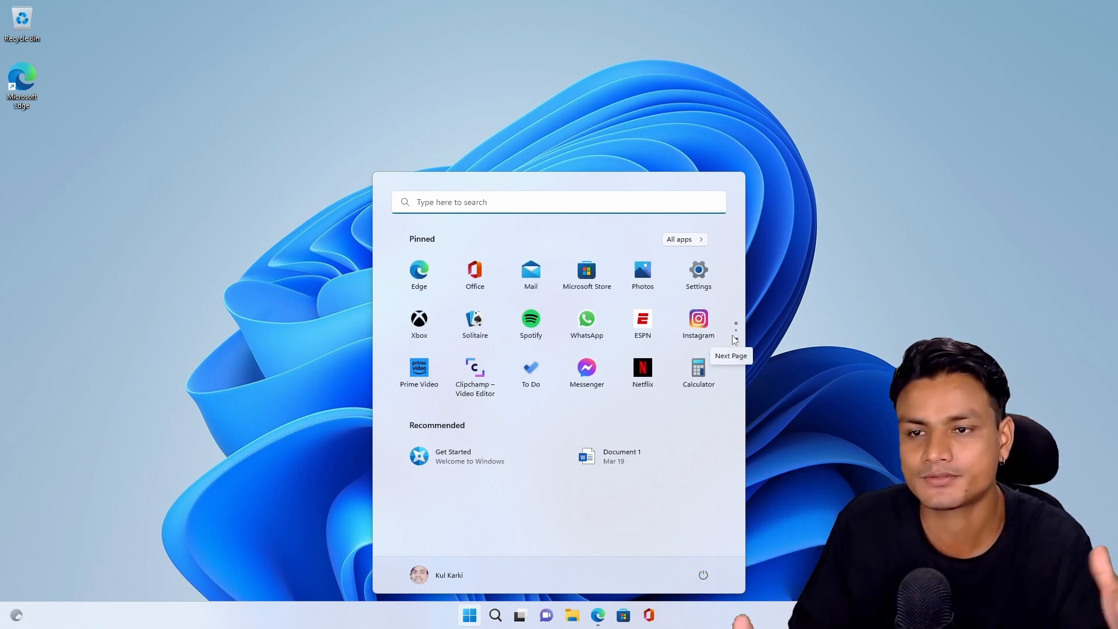
Step: Dismiss the Start menu and bring up Edge showing the BloatyNosy blog post
left_click(468, 615)
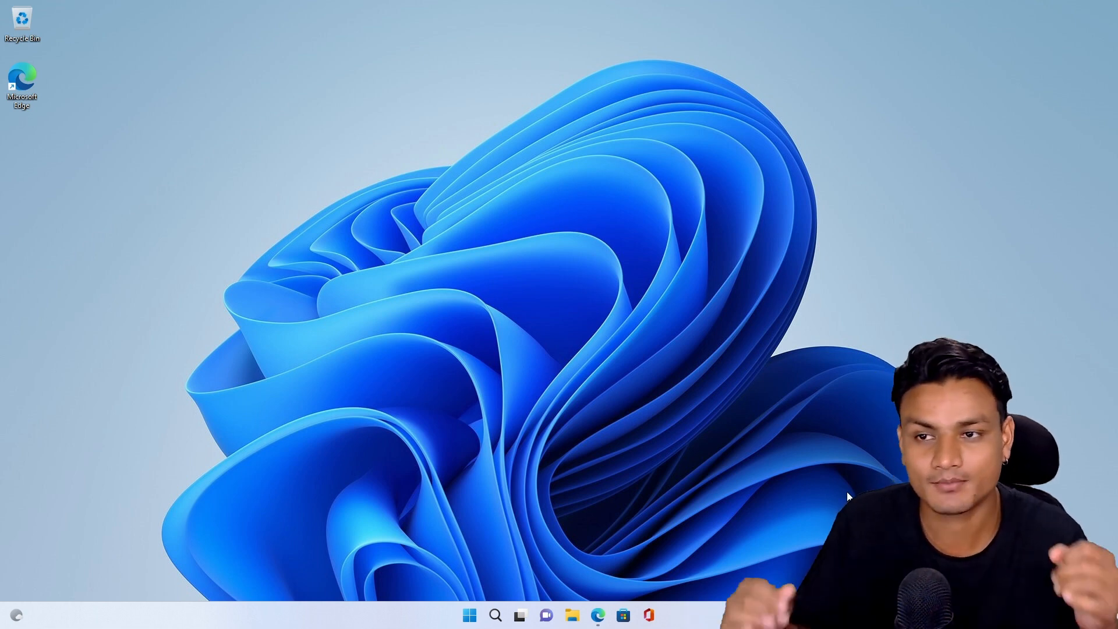
left_click(597, 615)
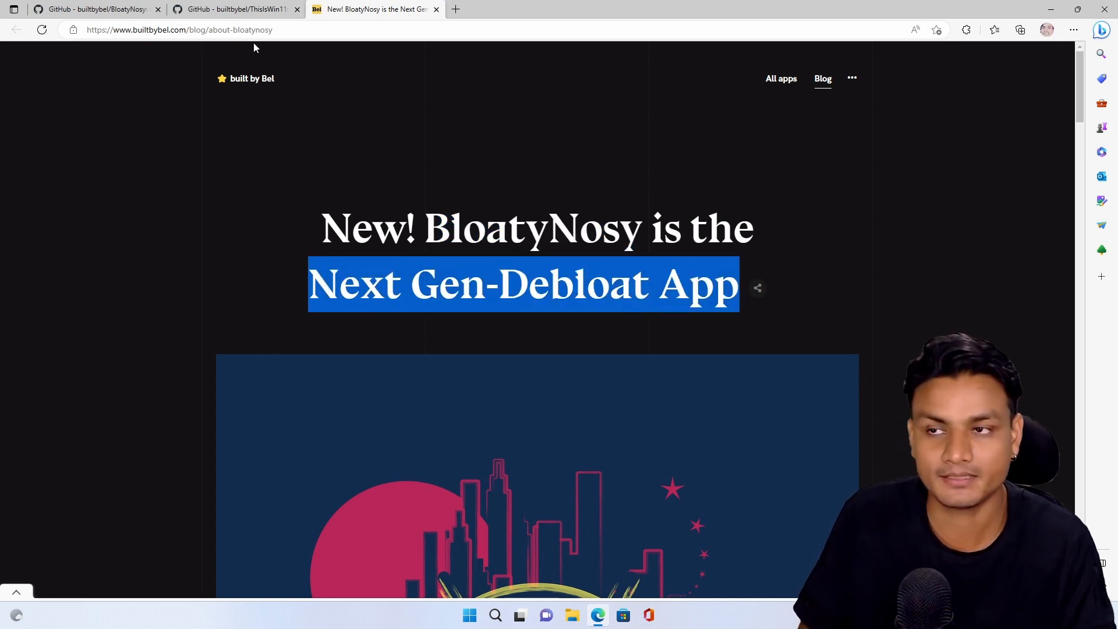
Step: Browse the ThisIsWin11 repository and blog tabs, then switch to the BloatyNosy repository tab
left_click(236, 10)
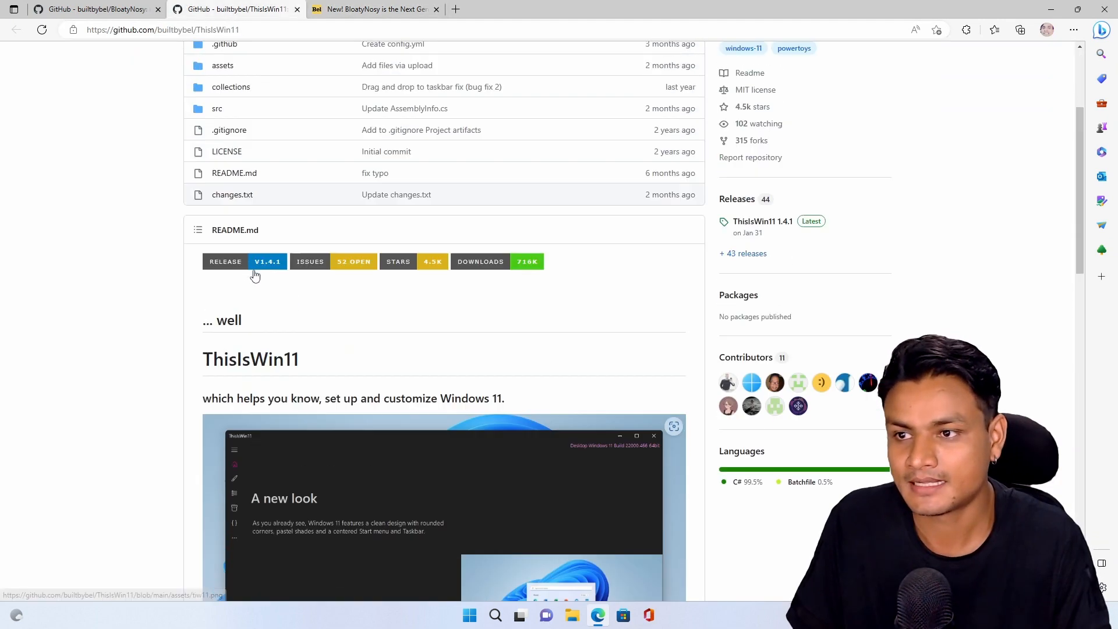
scroll("up", 3)
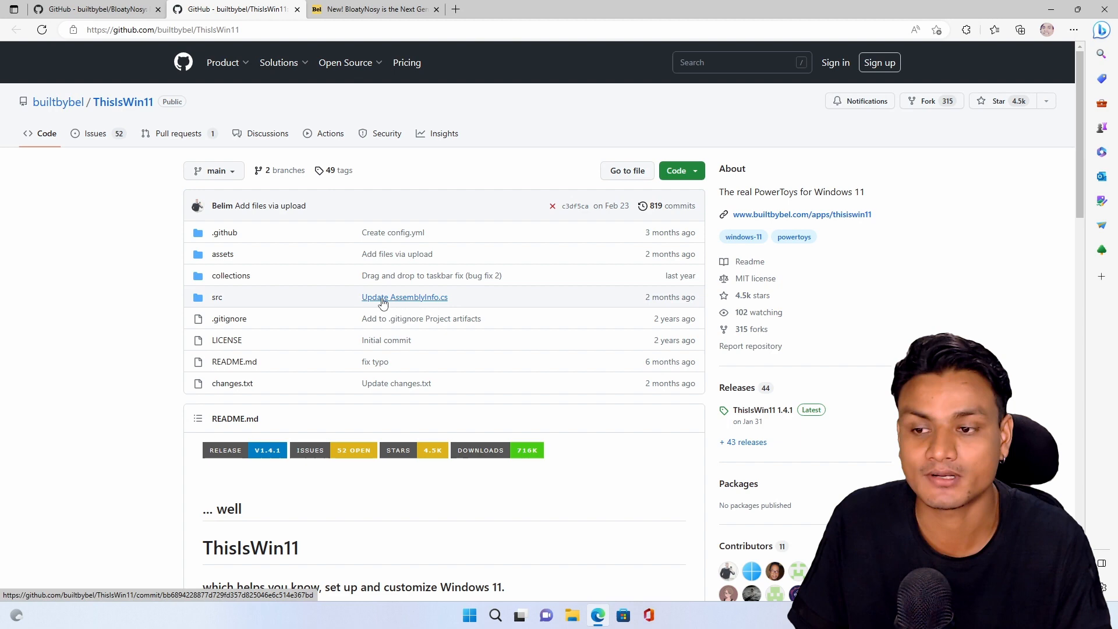
scroll("down", 3)
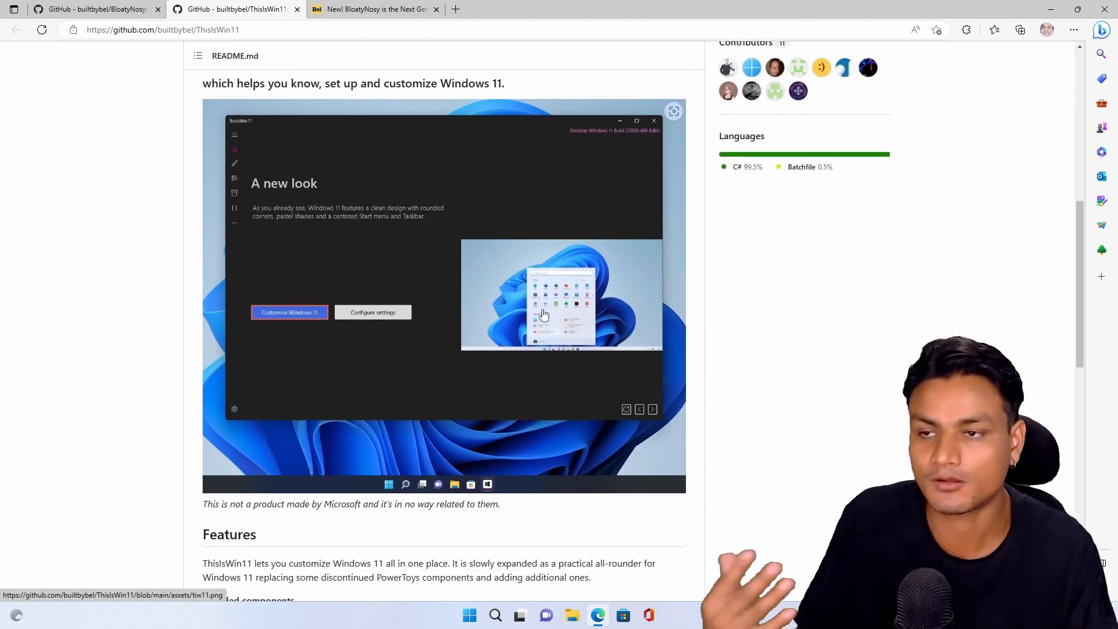
left_click(374, 9)
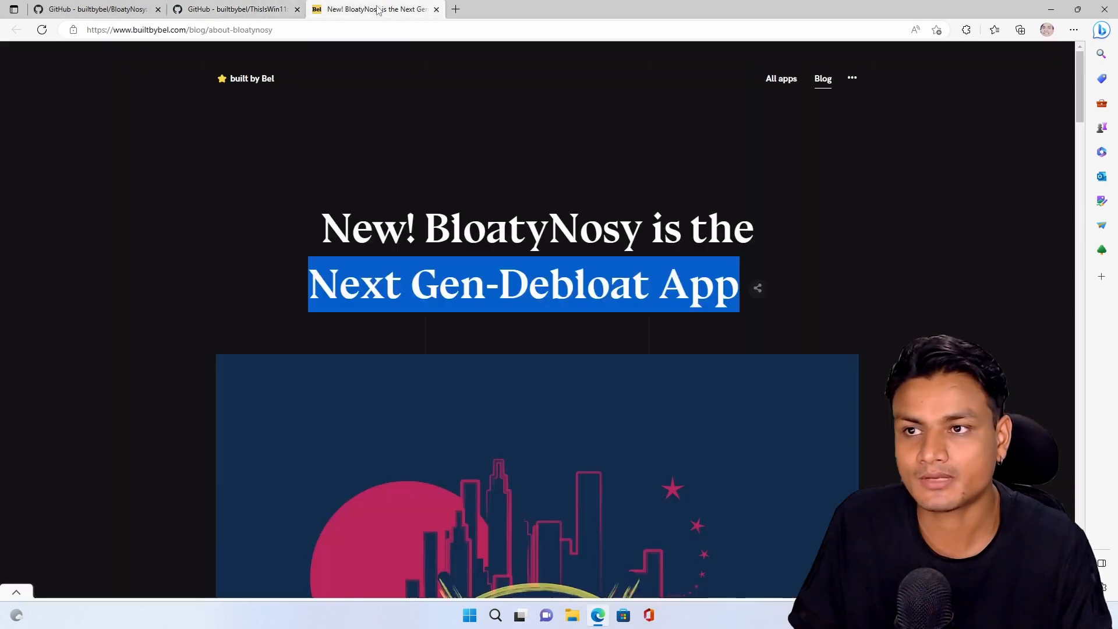
left_click(235, 9)
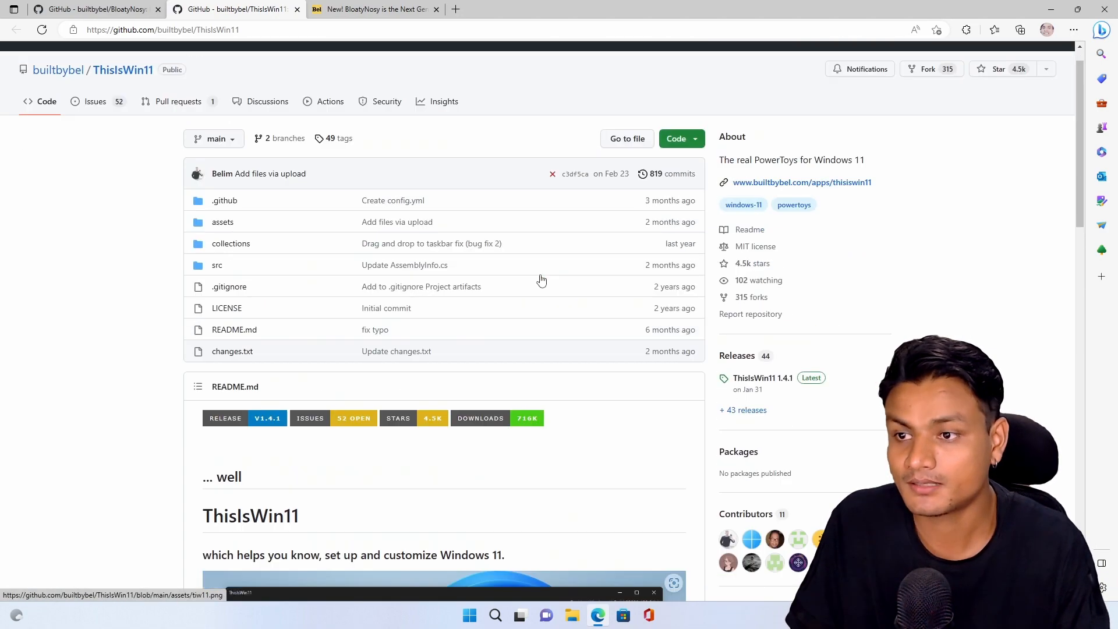
scroll("down", 3)
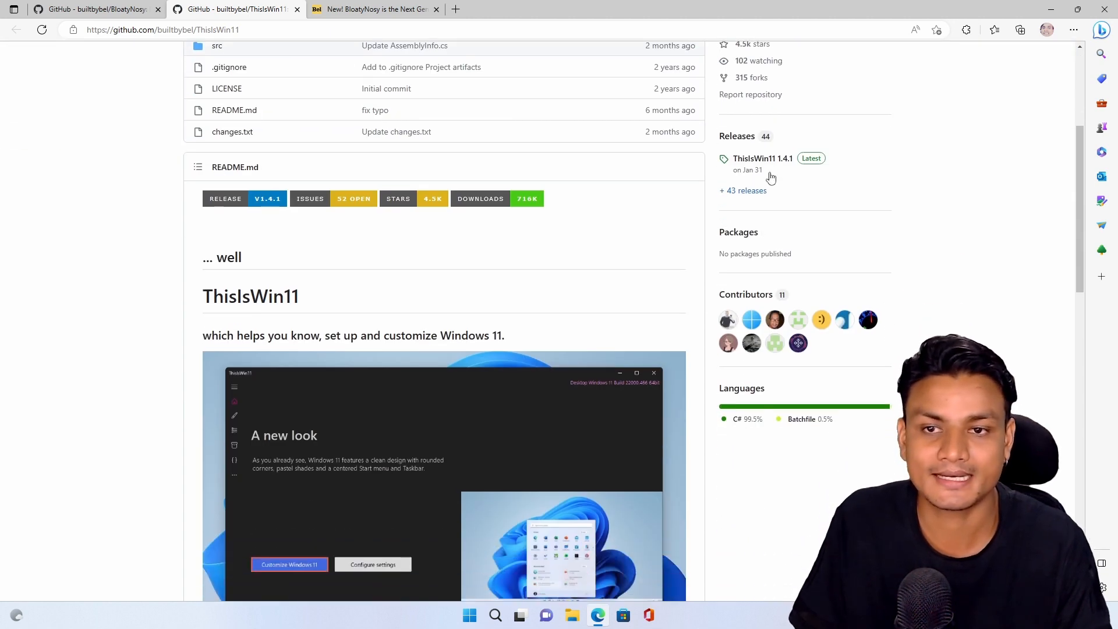
left_click(96, 10)
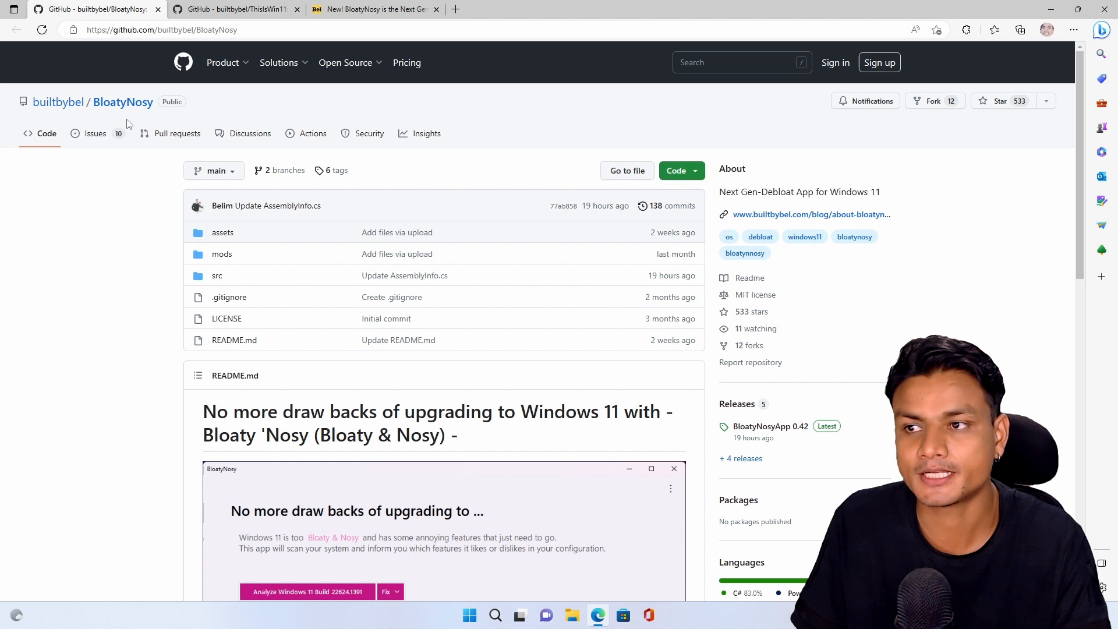
mouse_move(738, 323)
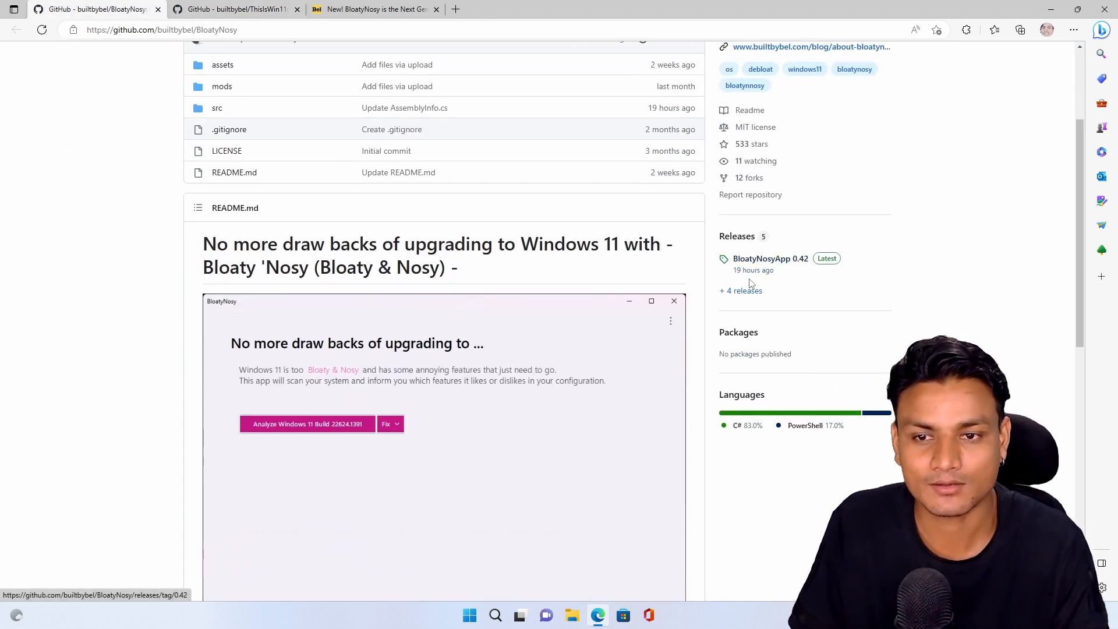
Step: Open BloatyNosy's Microsoft Store web listing via the 'Get it from Microsoft' README badge
scroll("down", 3)
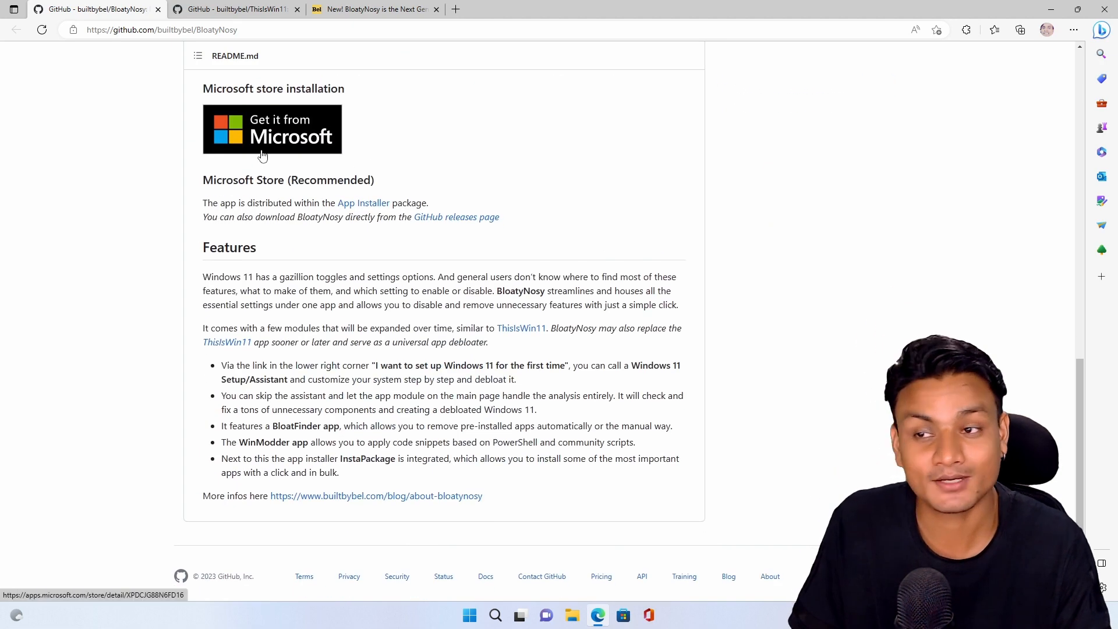
left_click(272, 129)
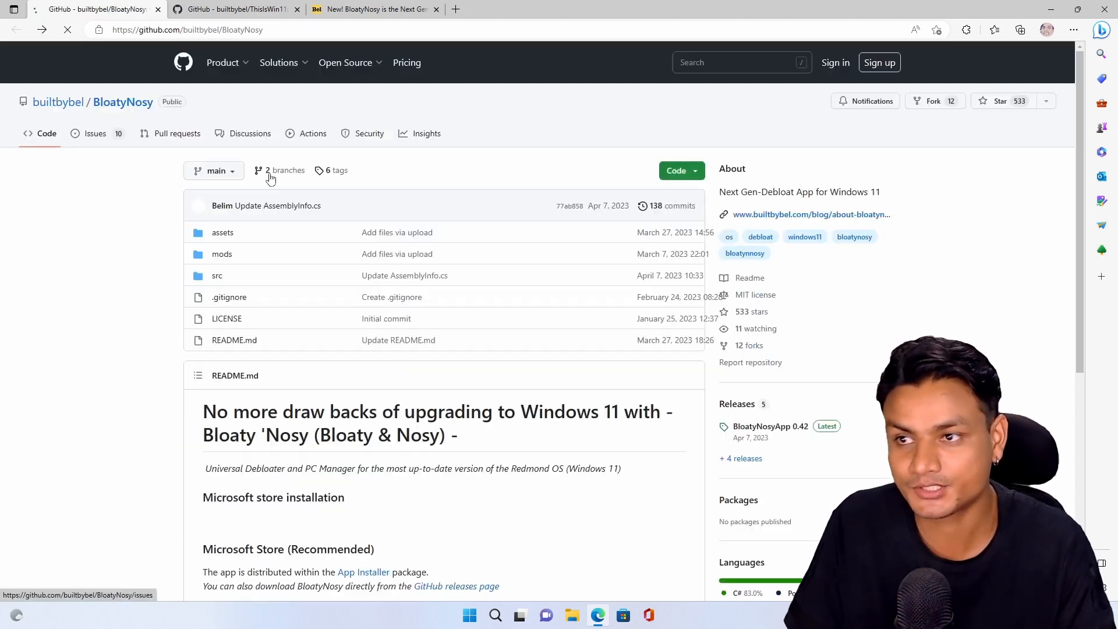
scroll("down", 3)
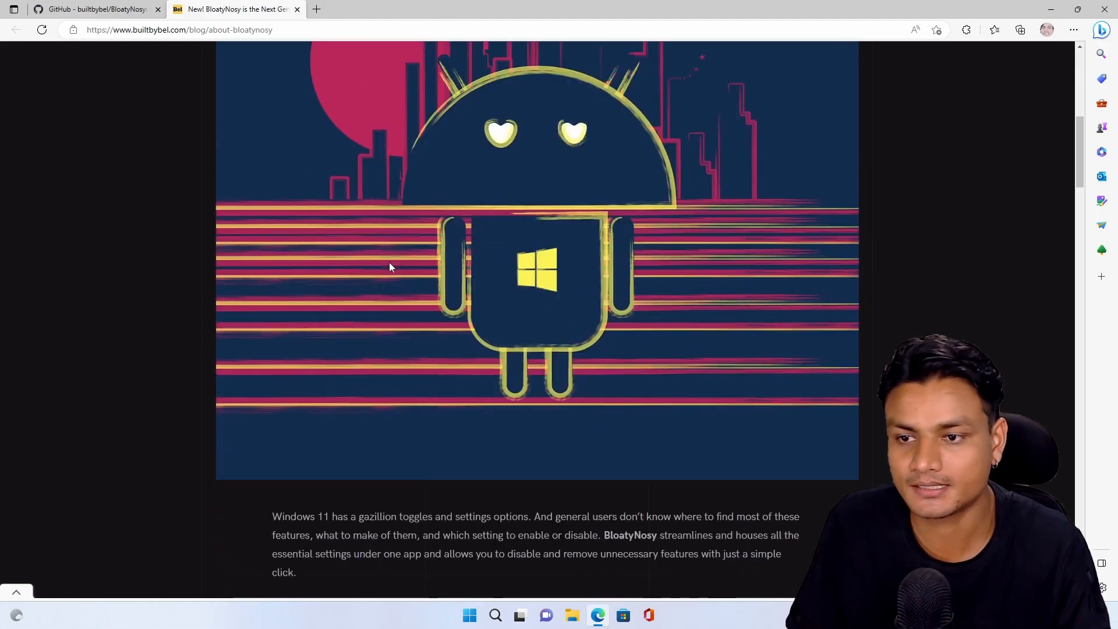
scroll("down", 3)
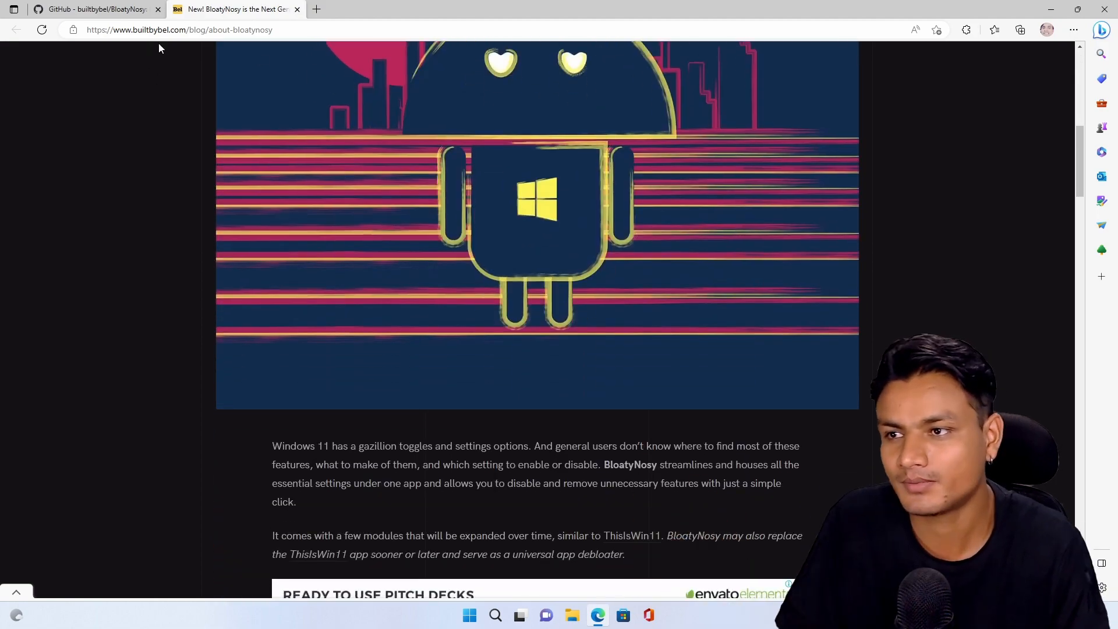
left_click(92, 9)
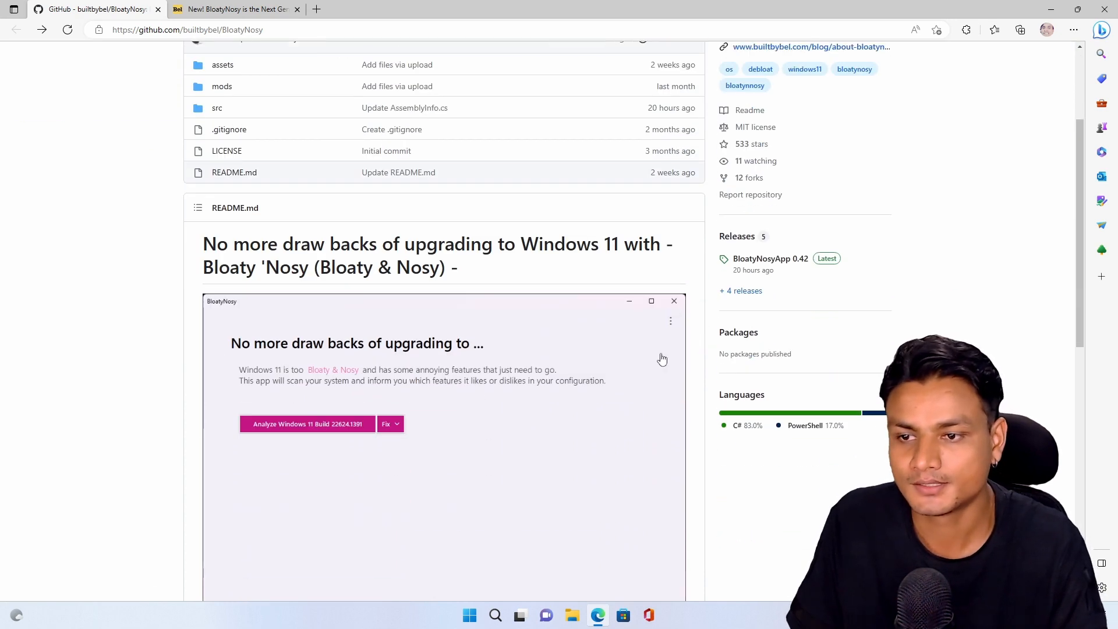
scroll("down", 3)
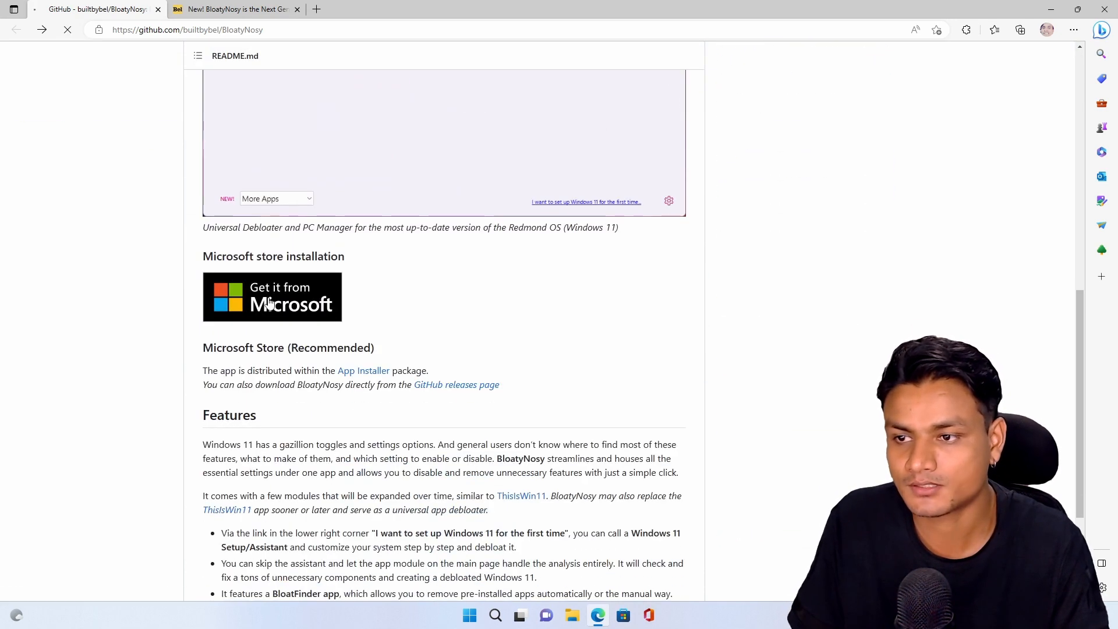
left_click(271, 296)
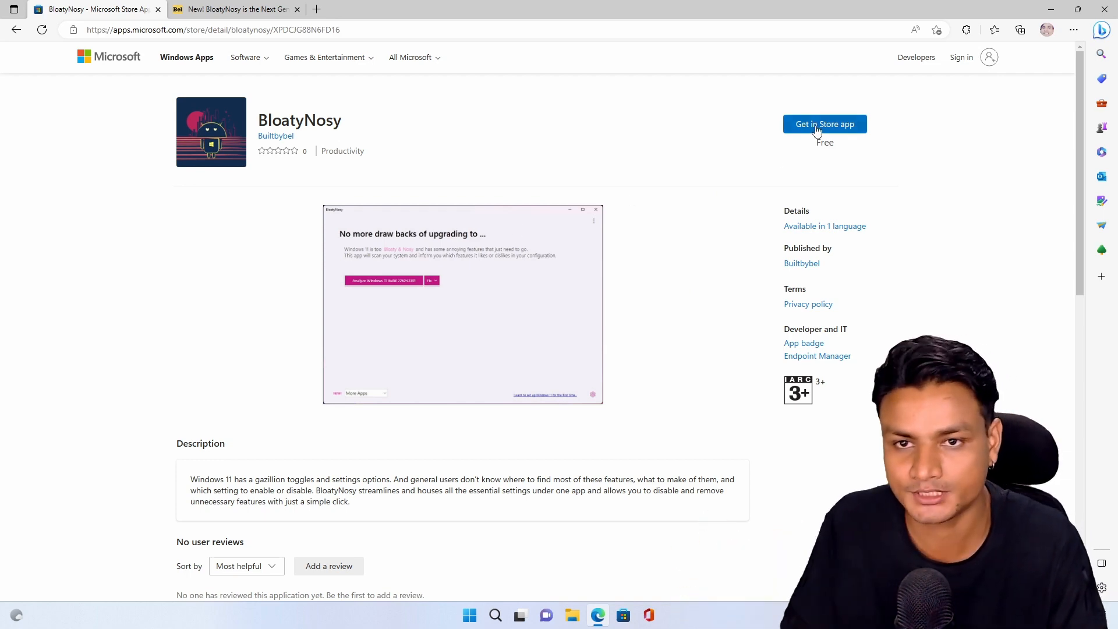
Step: Install BloatyNosy through the Microsoft Store app, then close the Store window
left_click(824, 124)
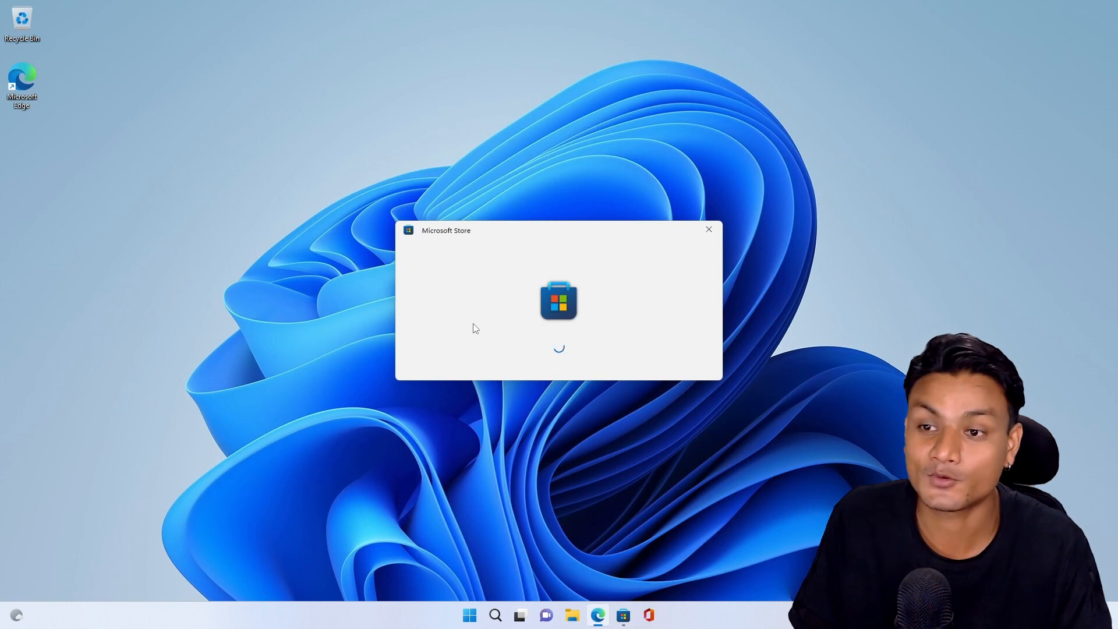
mouse_move(569, 305)
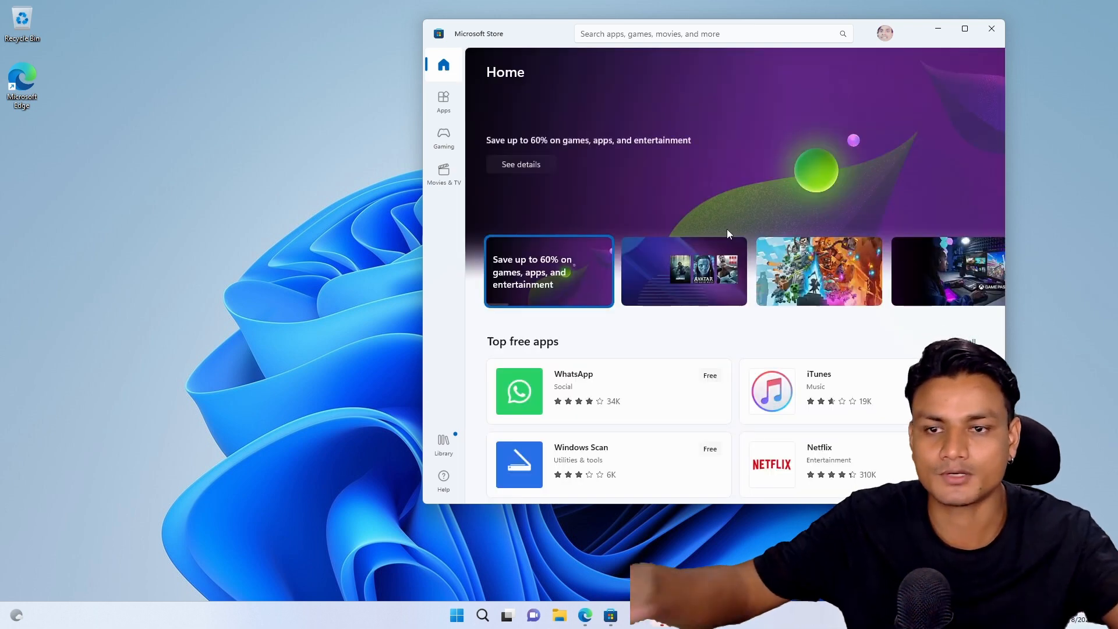
left_click(991, 28)
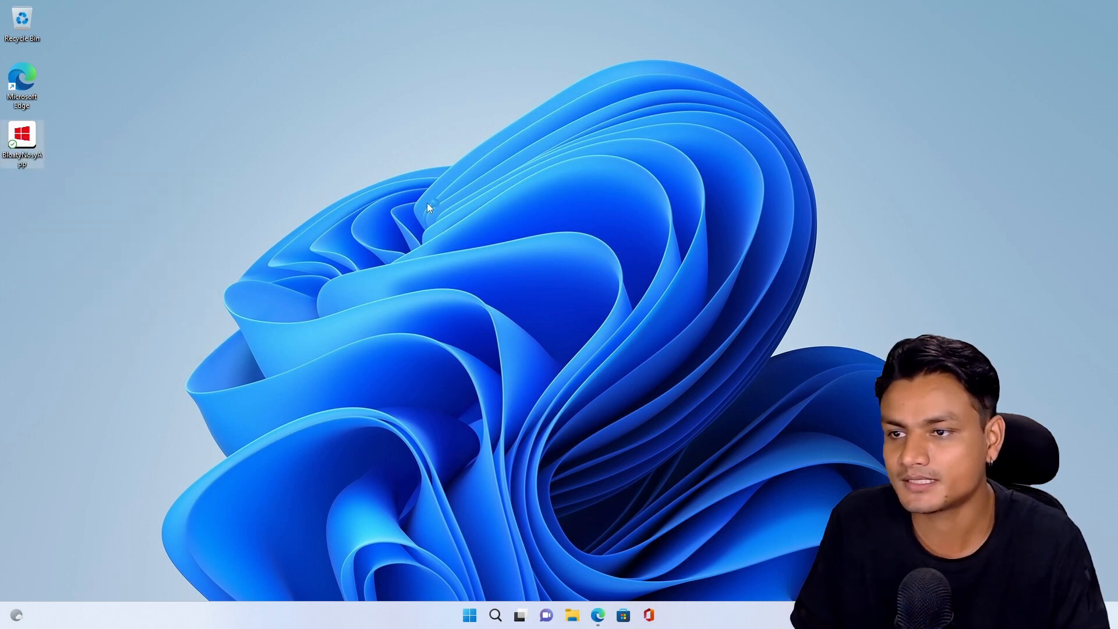
Step: Launch BloatyNosy from its desktop shortcut to reach the Windows 11 Build 22621.525 analysis page
double_click(22, 143)
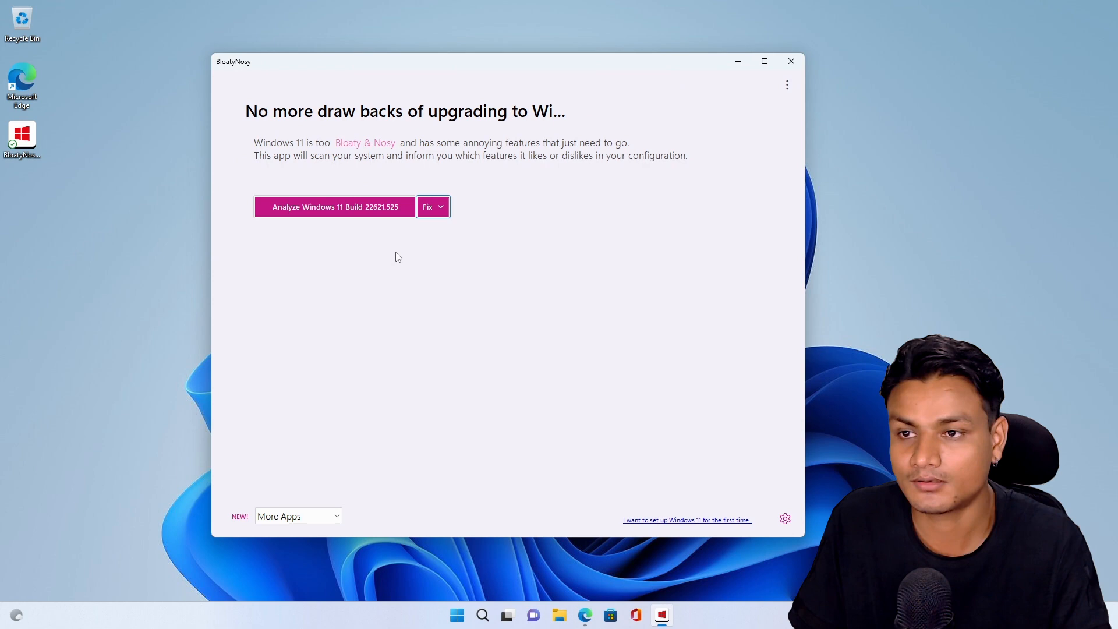
mouse_move(628, 525)
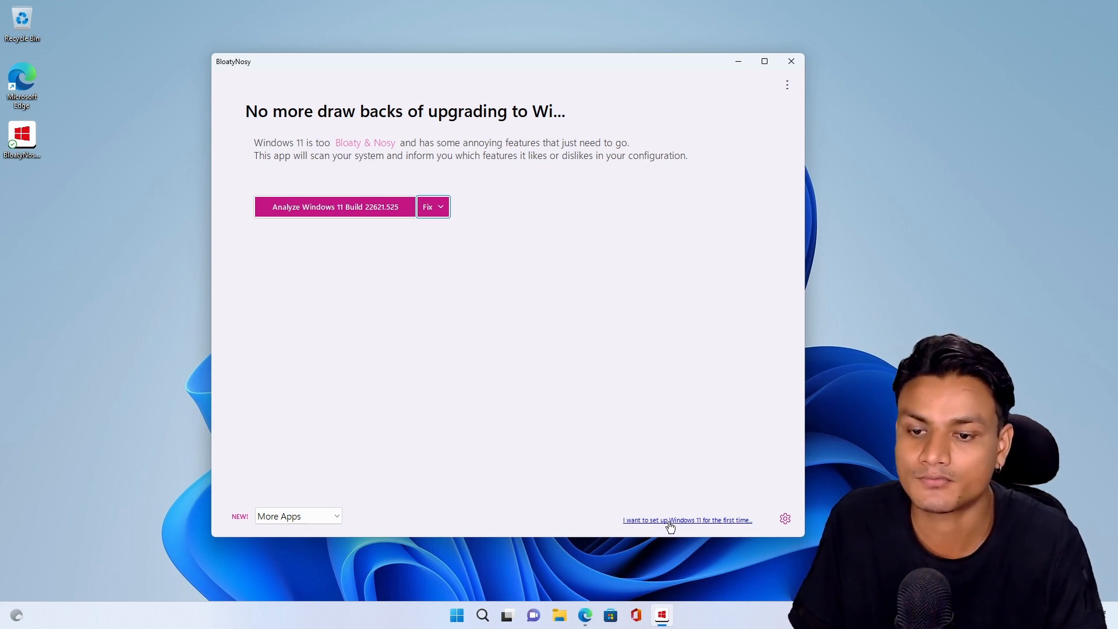
left_click(686, 519)
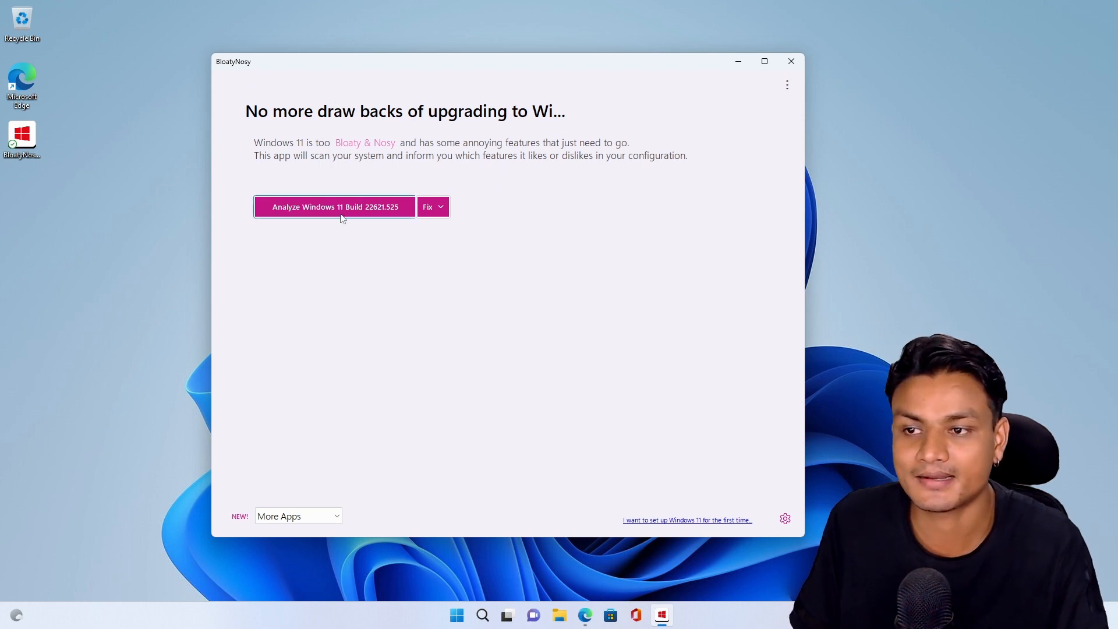
Step: Run Analyze, finding bloatware and 38 of 41 features needing fixes
left_click(334, 207)
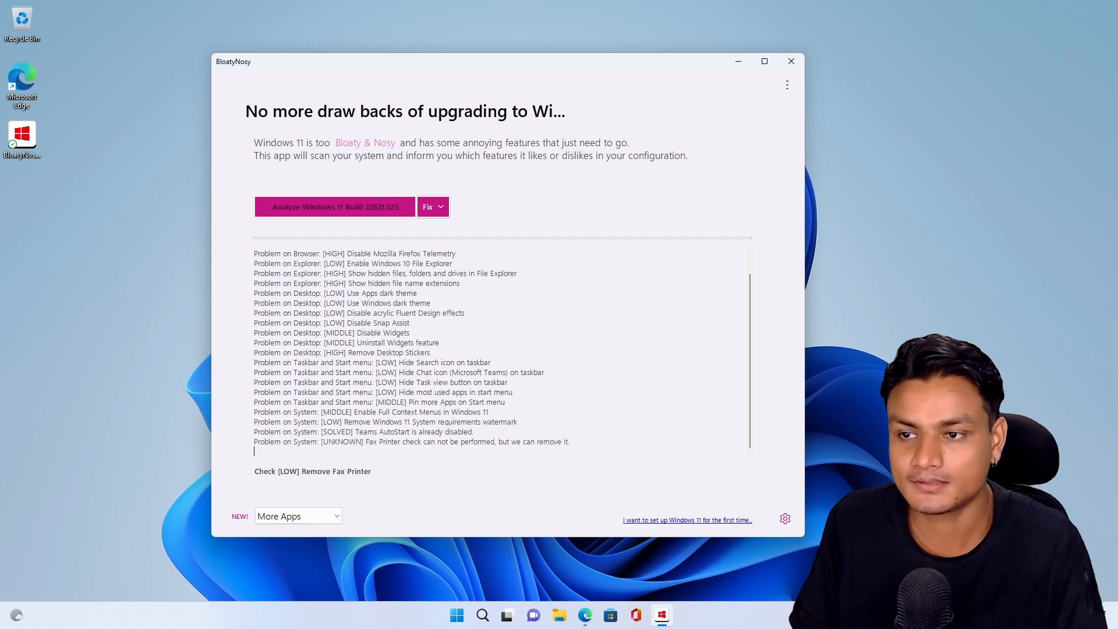
left_click(334, 206)
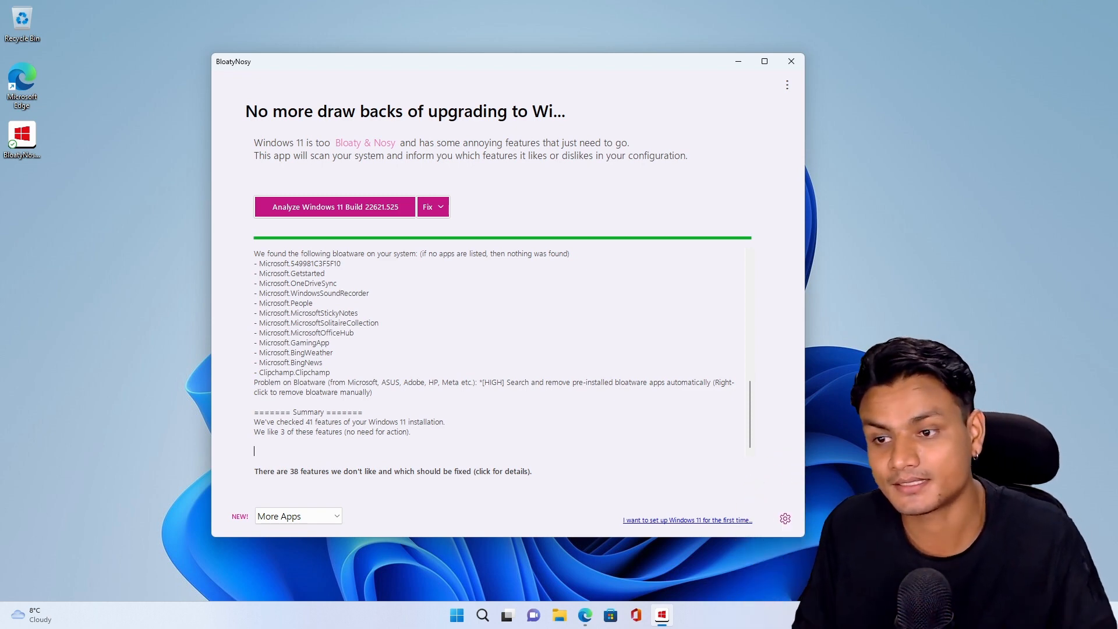
mouse_move(544, 476)
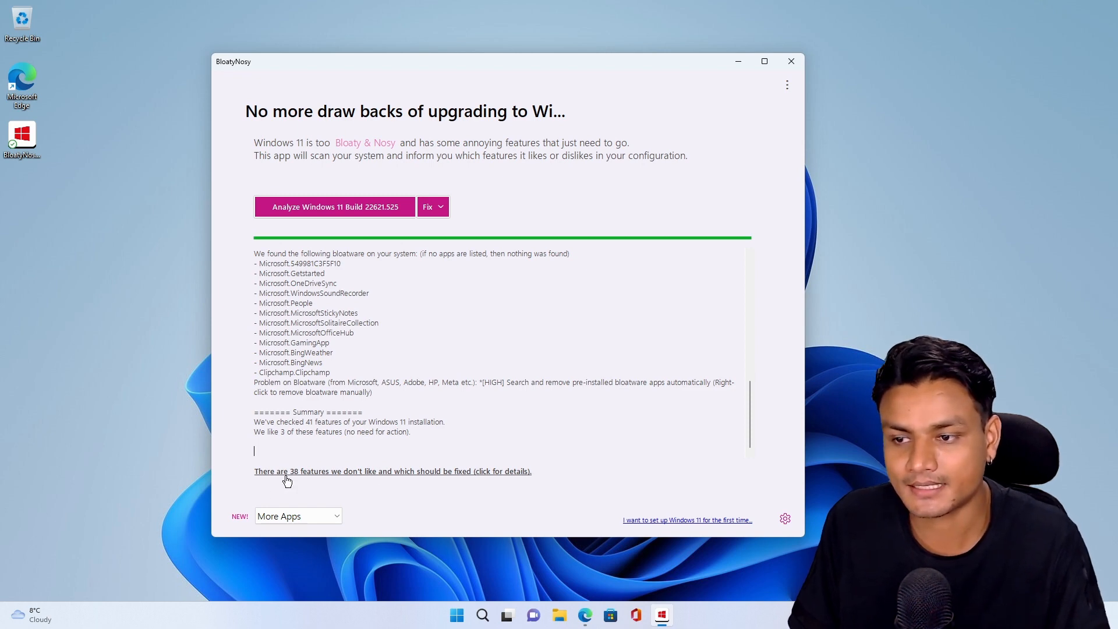
mouse_move(359, 482)
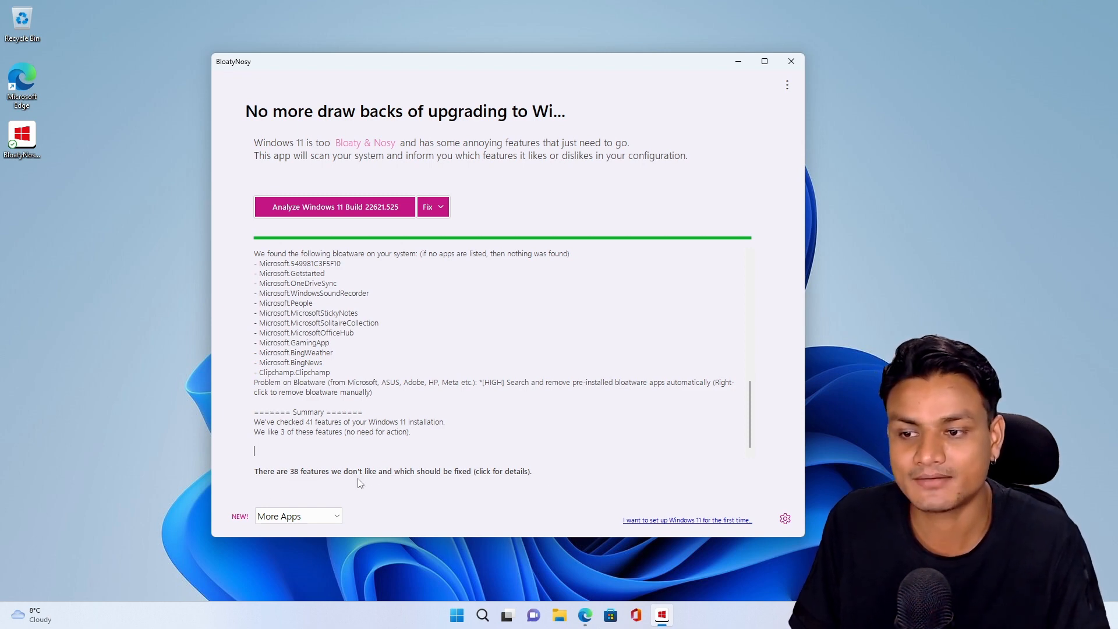
mouse_move(437, 482)
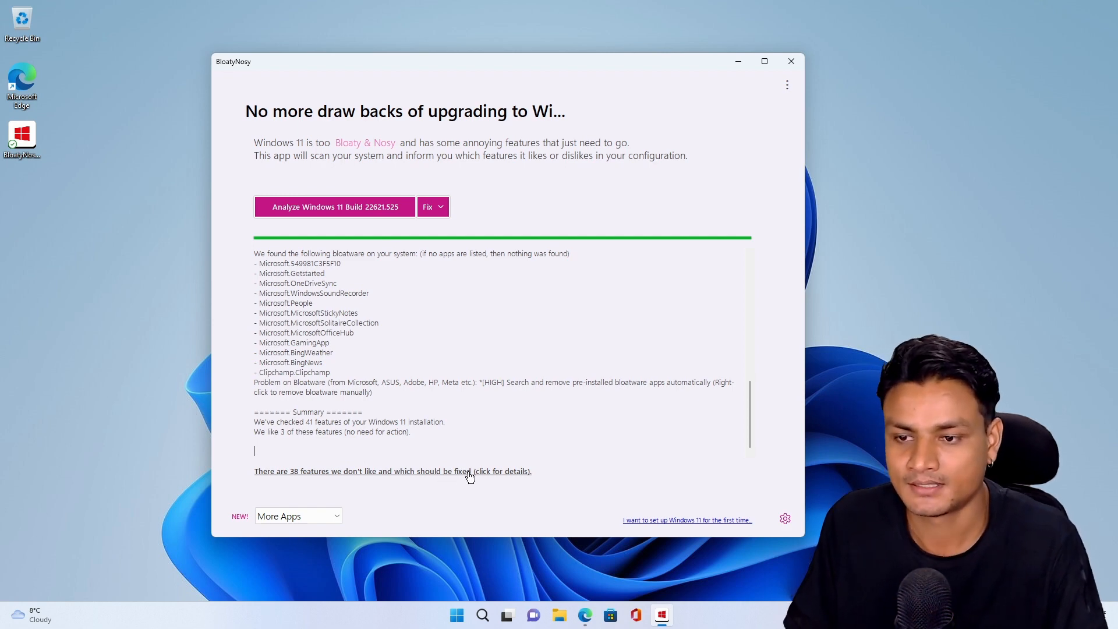
Step: Show the detailed fix checklist and maximize the window to review it
left_click(392, 471)
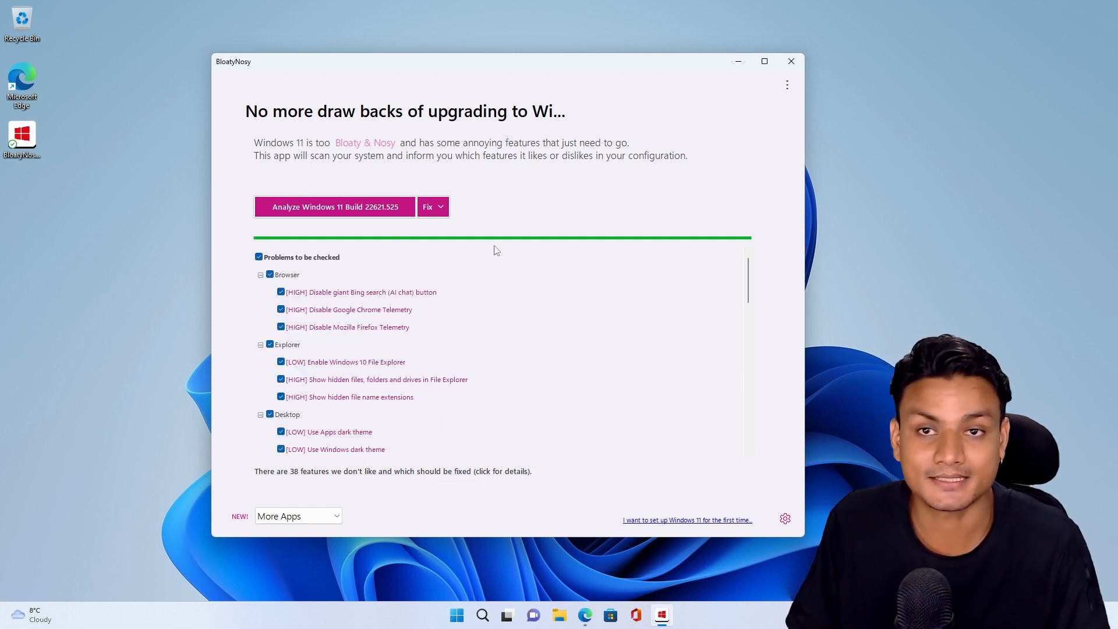
scroll("down", 3)
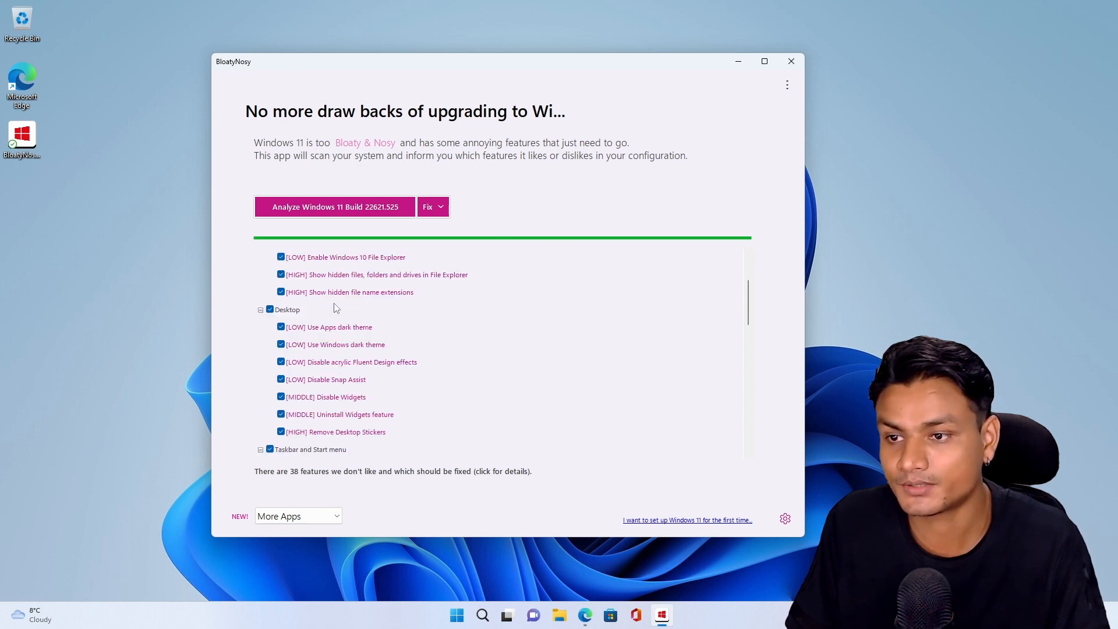
scroll("down", 3)
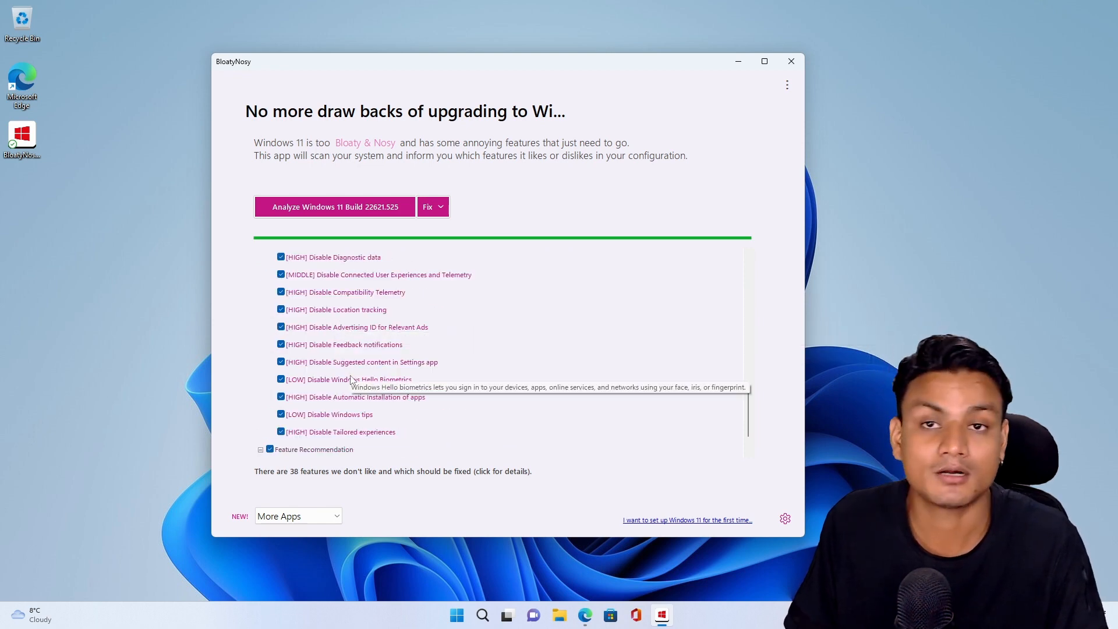
left_click(765, 61)
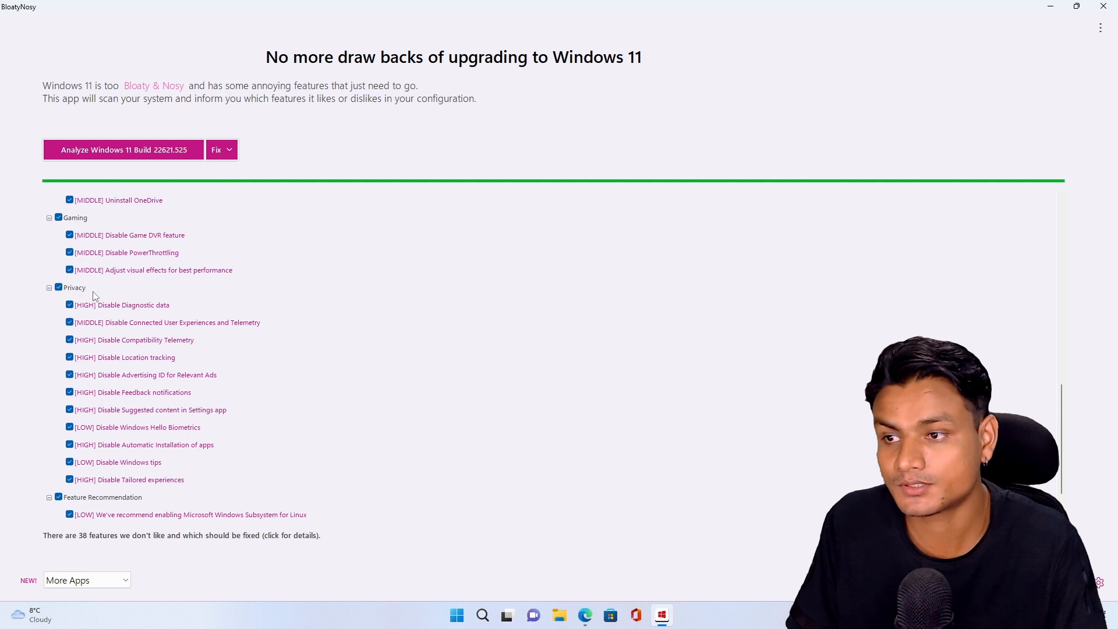
scroll("down", 3)
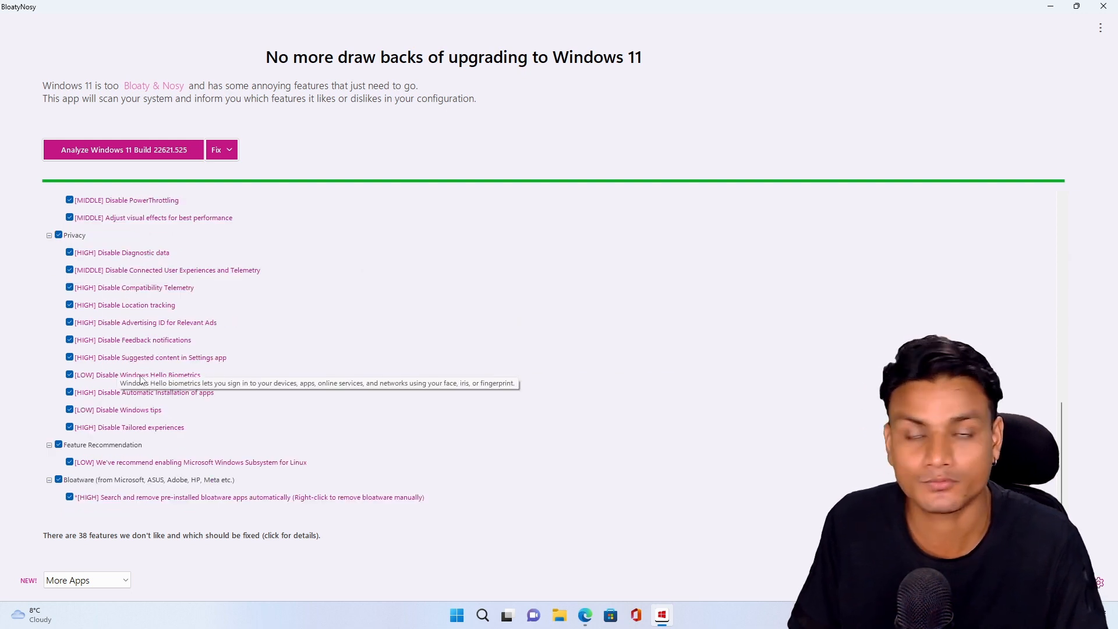
scroll("down", 3)
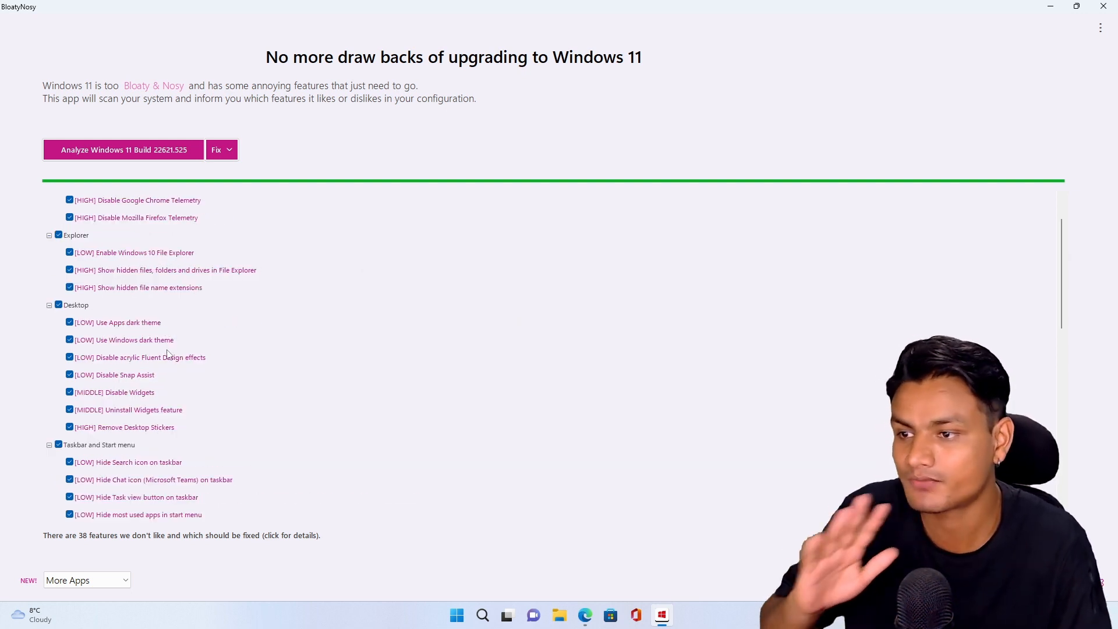
scroll("down", 3)
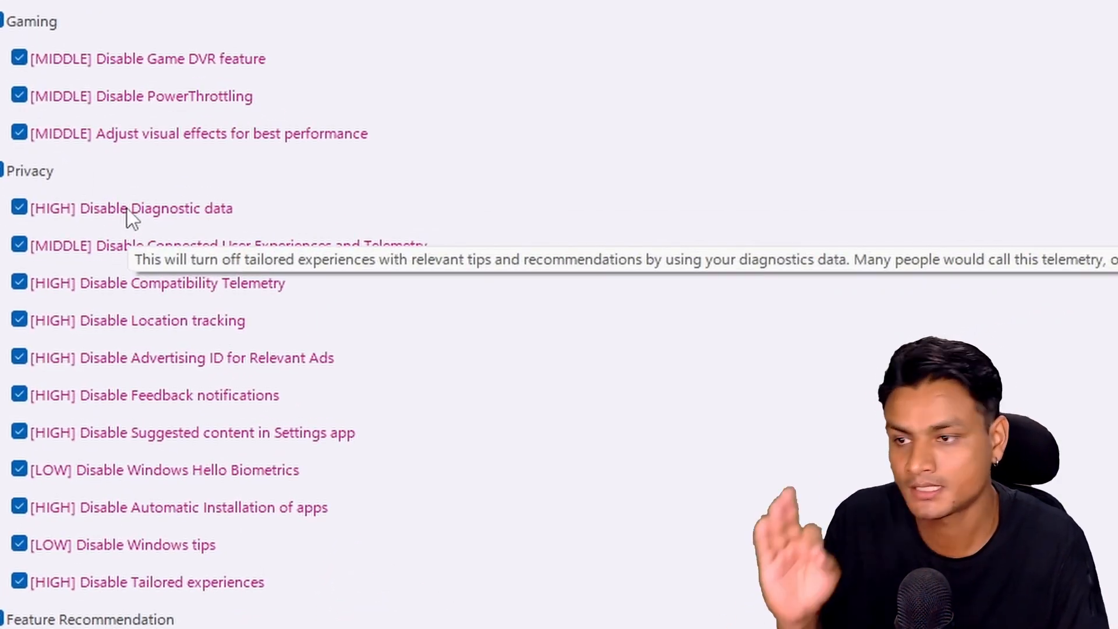
mouse_move(177, 214)
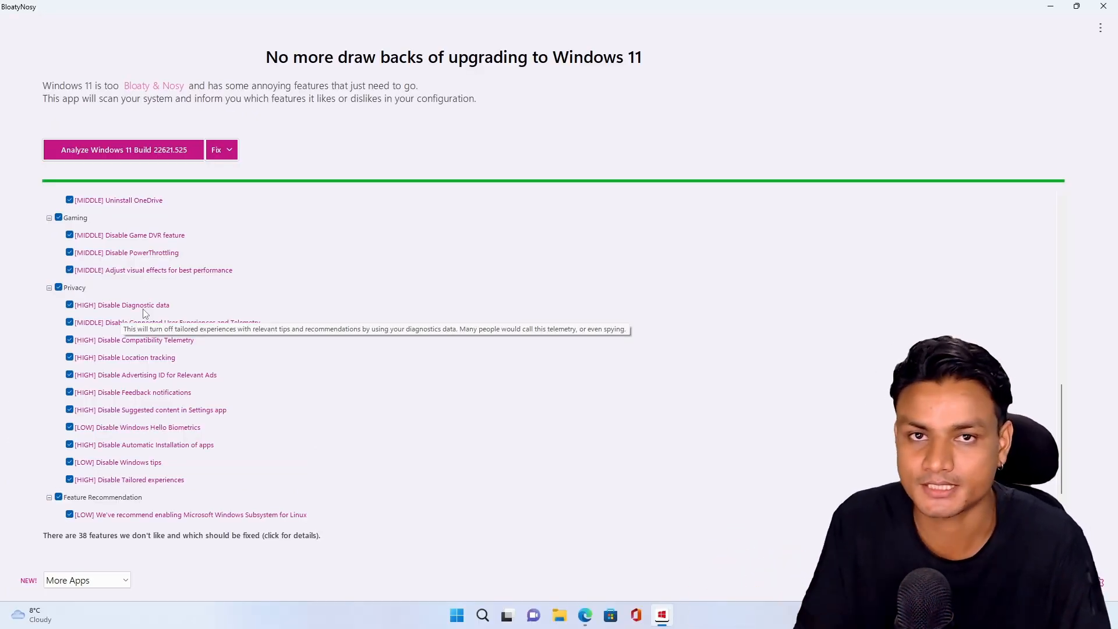
Step: Deselect the Windows Subsystem for Linux recommendation and bring up the Fix options
scroll("down", 3)
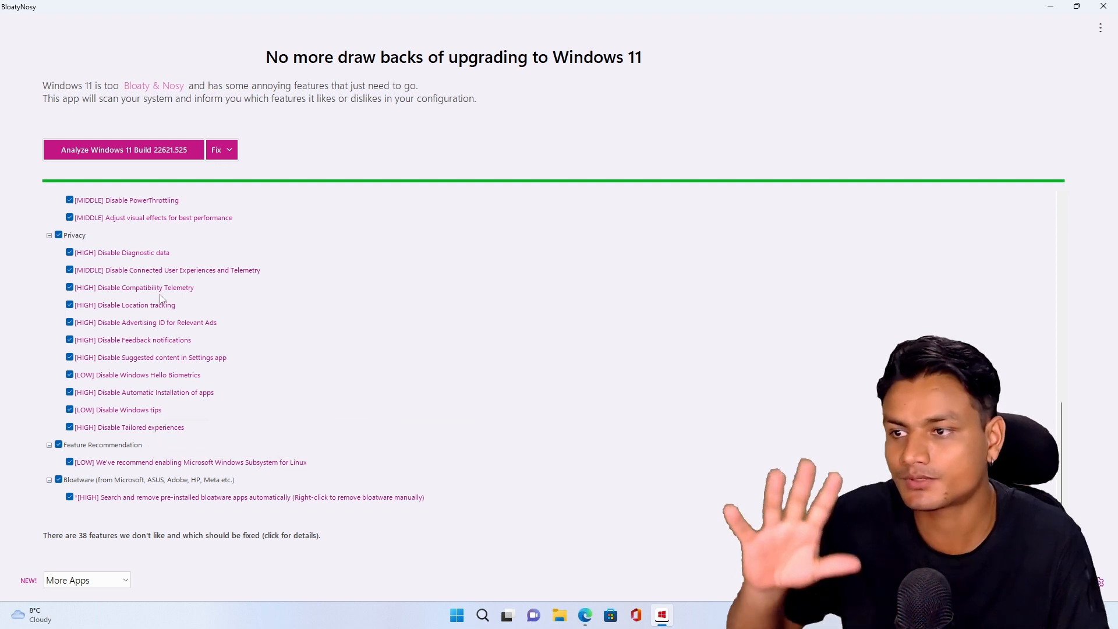
mouse_move(118, 420)
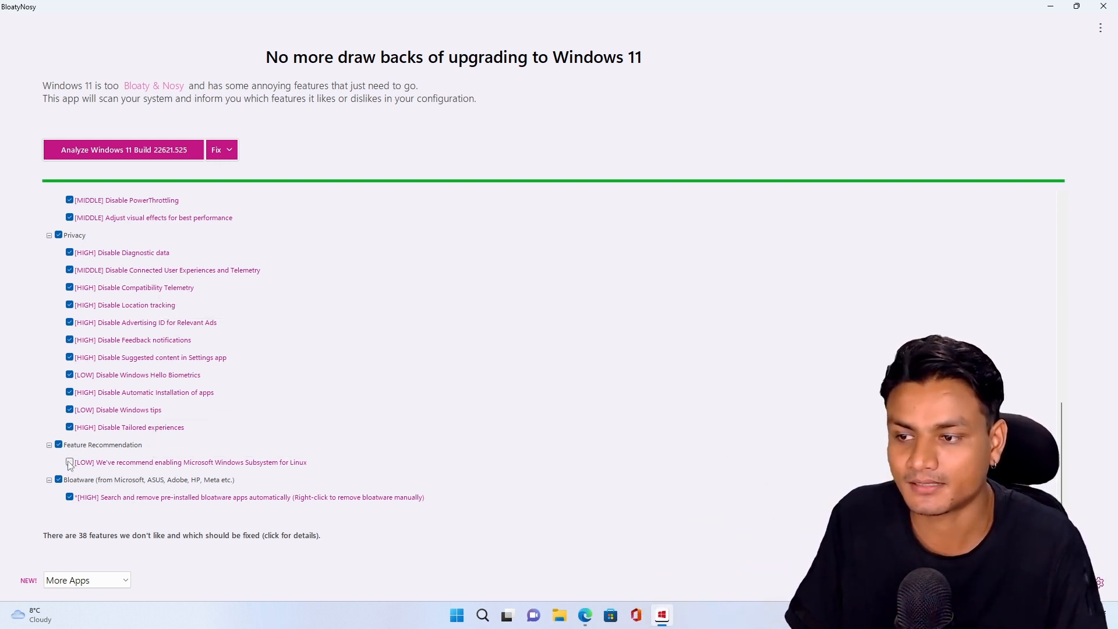
left_click(69, 462)
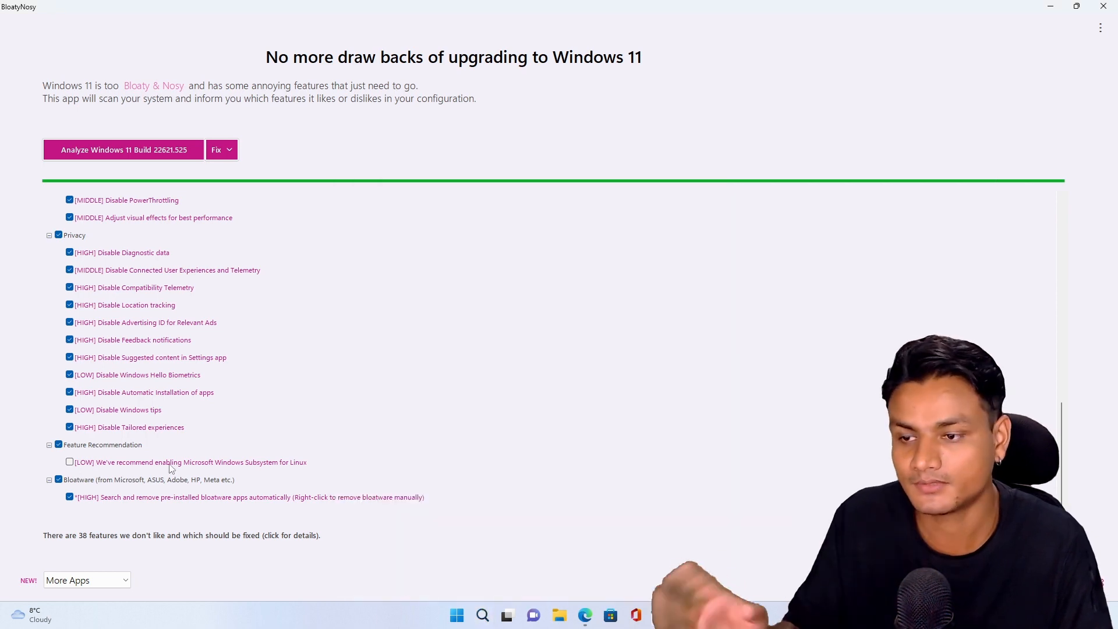
scroll("down", 3)
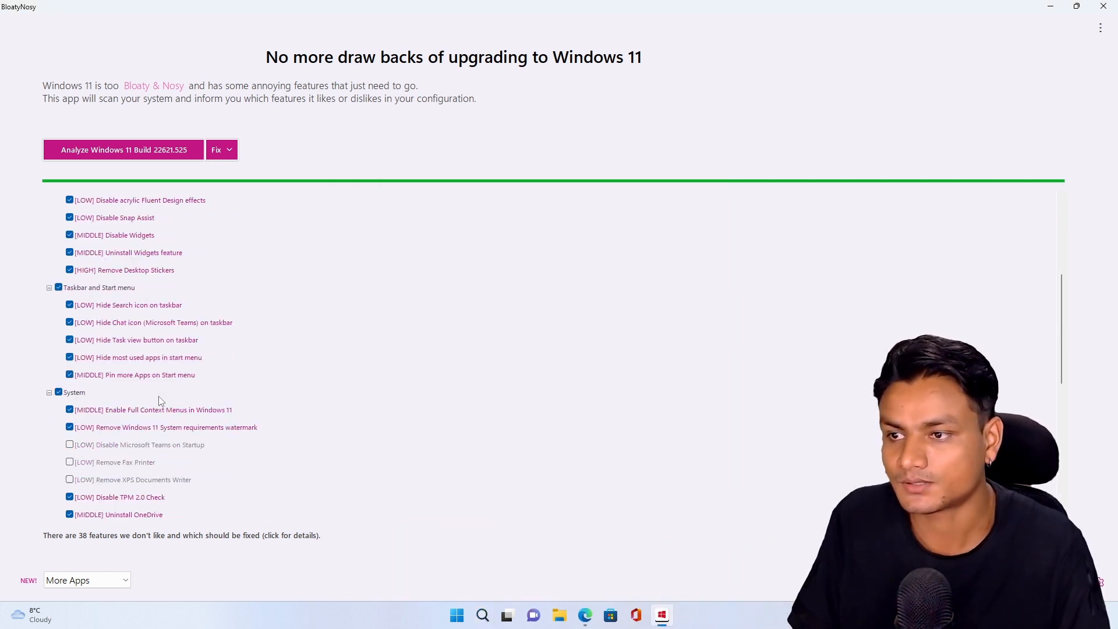
left_click(222, 150)
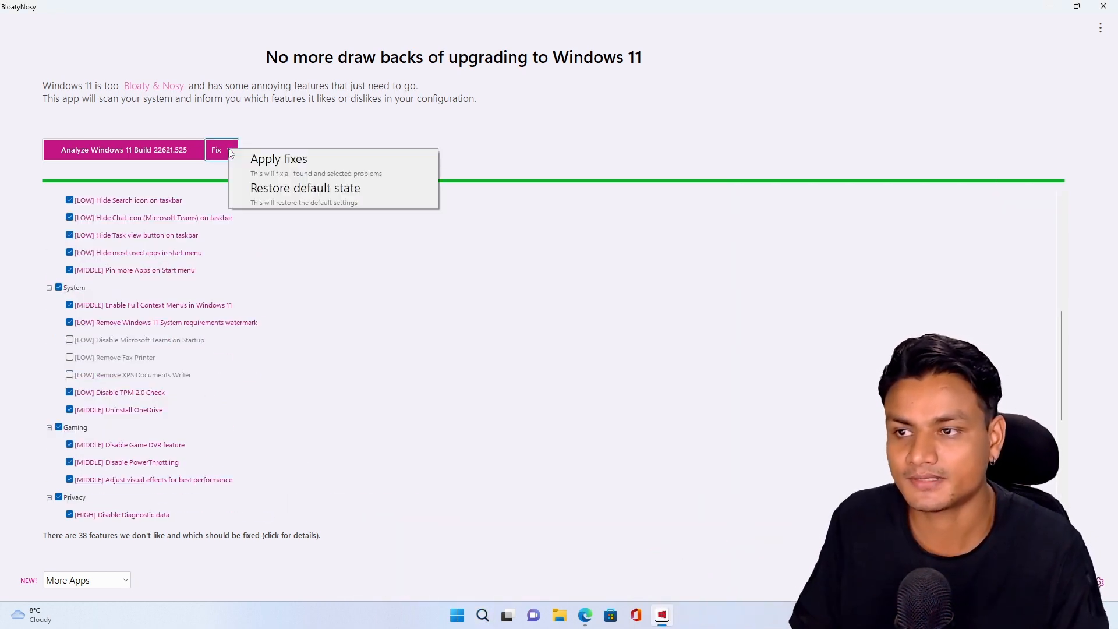
Step: Apply the selected fixes, confirm with Yes, and answer 'yes' at the winget prompt
left_click(278, 159)
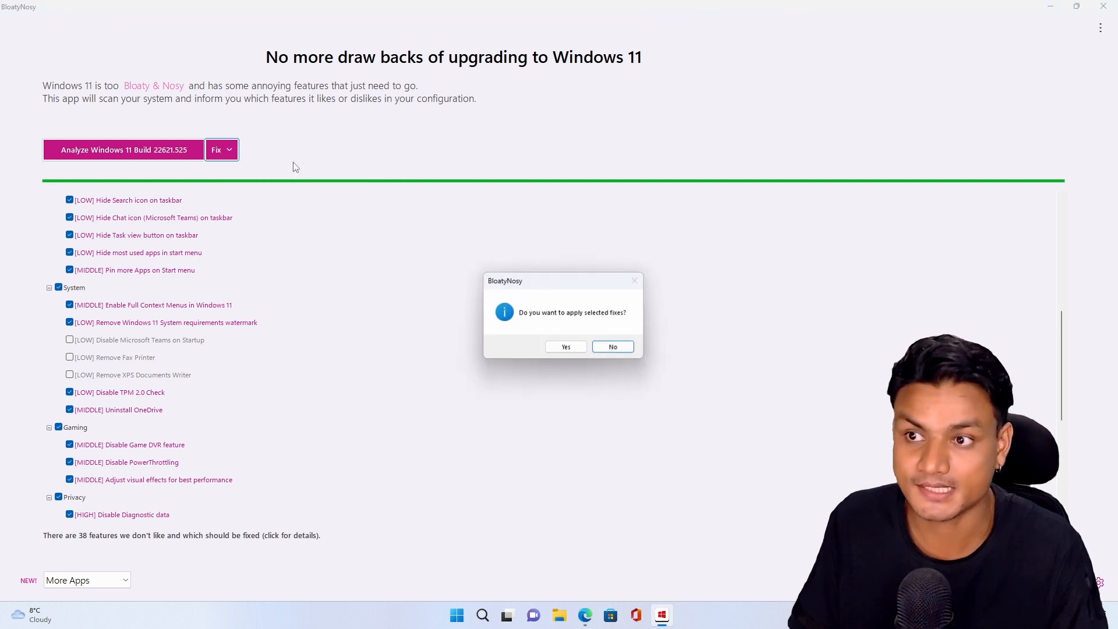
left_click(564, 347)
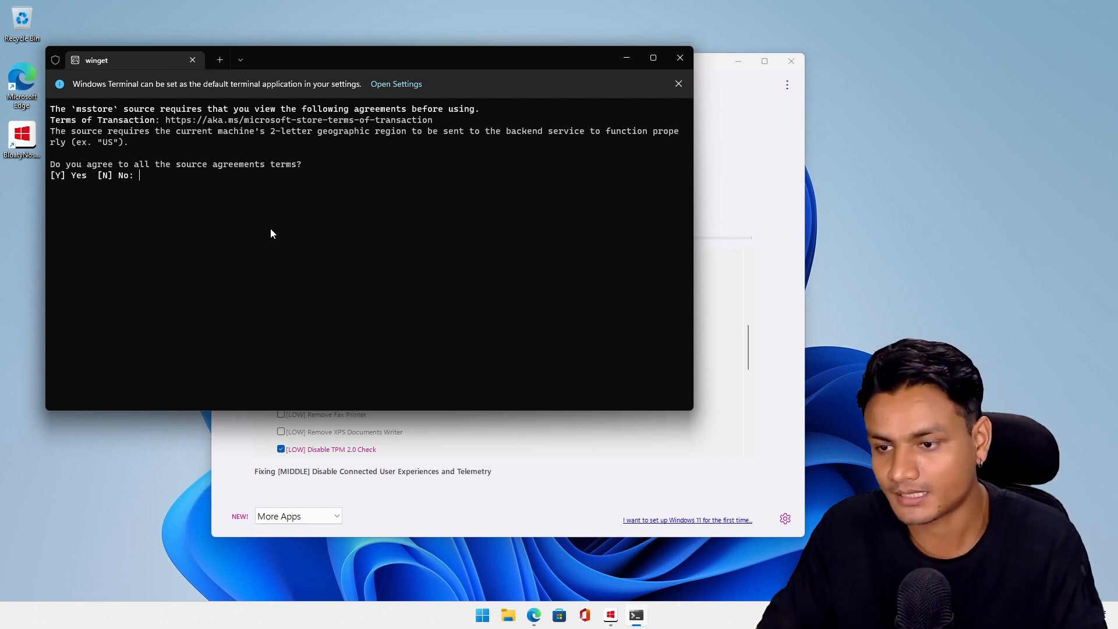
type("yes")
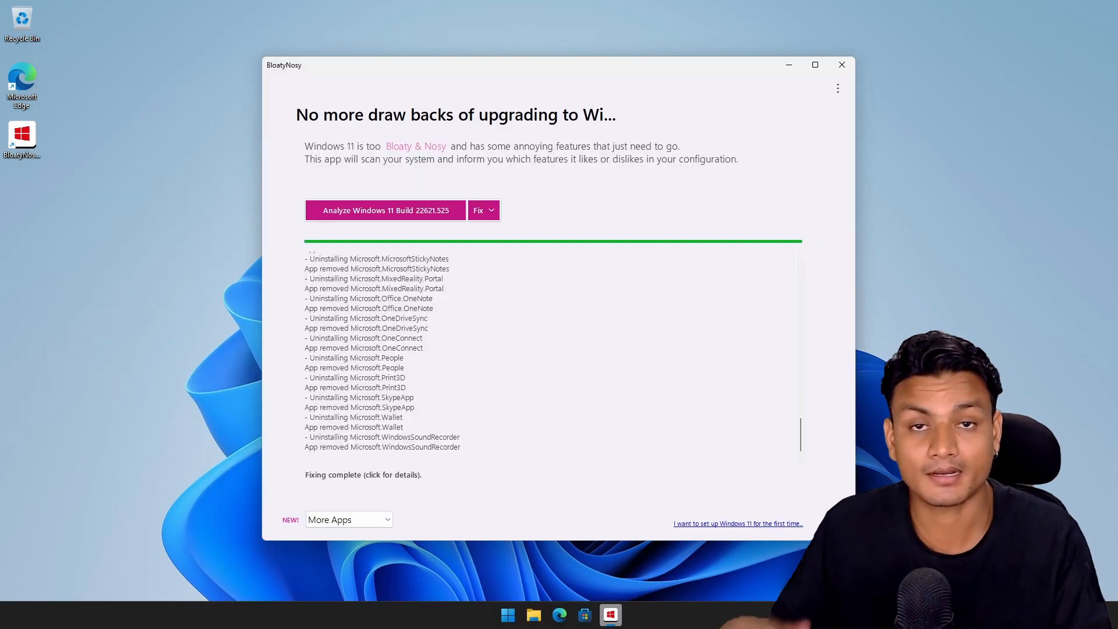
Step: Close BloatyNosy and check the Start menu for removed apps
left_click(841, 65)
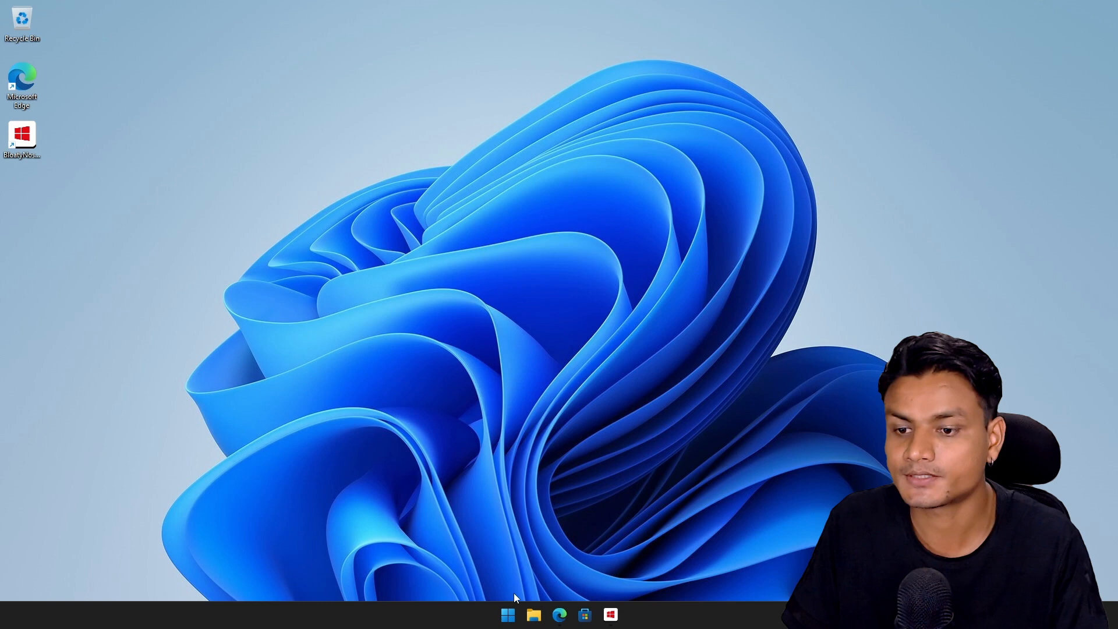
left_click(507, 614)
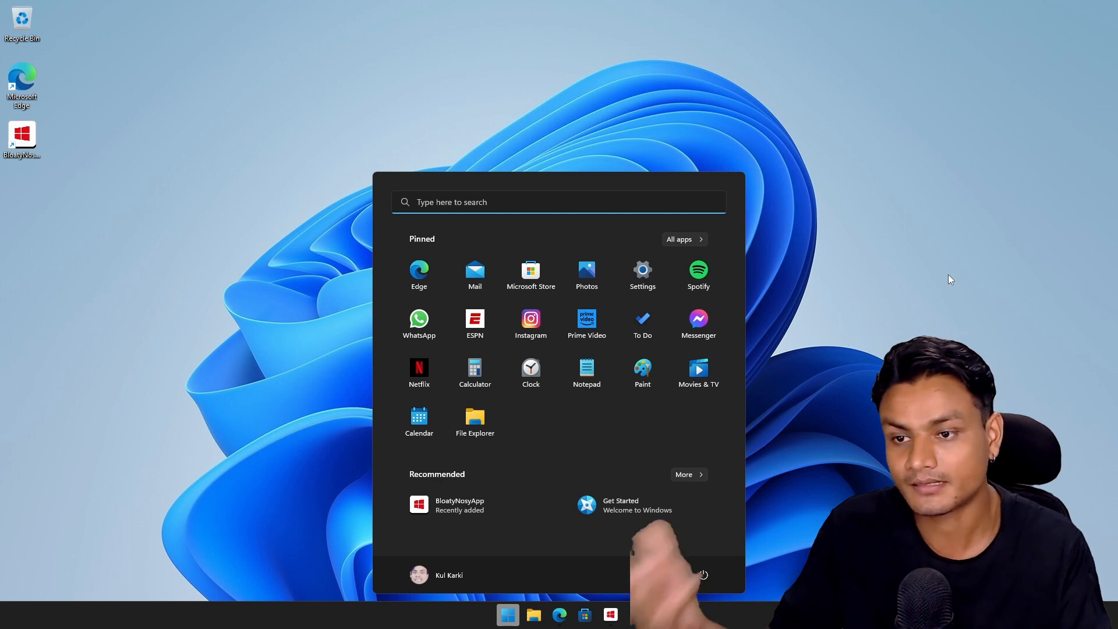
mouse_move(737, 349)
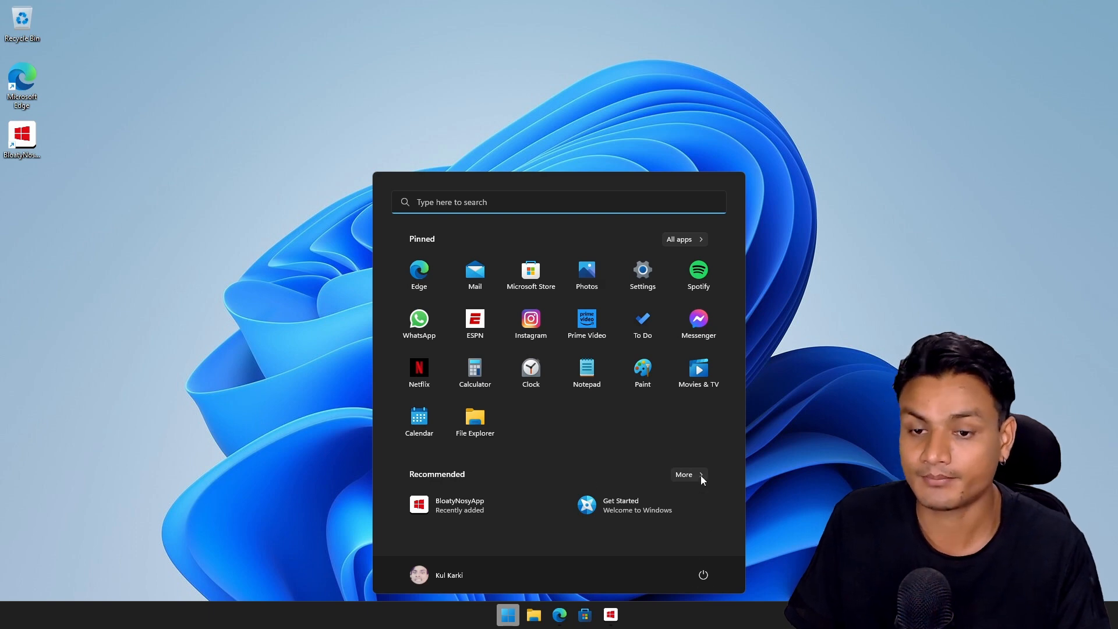
left_click(683, 474)
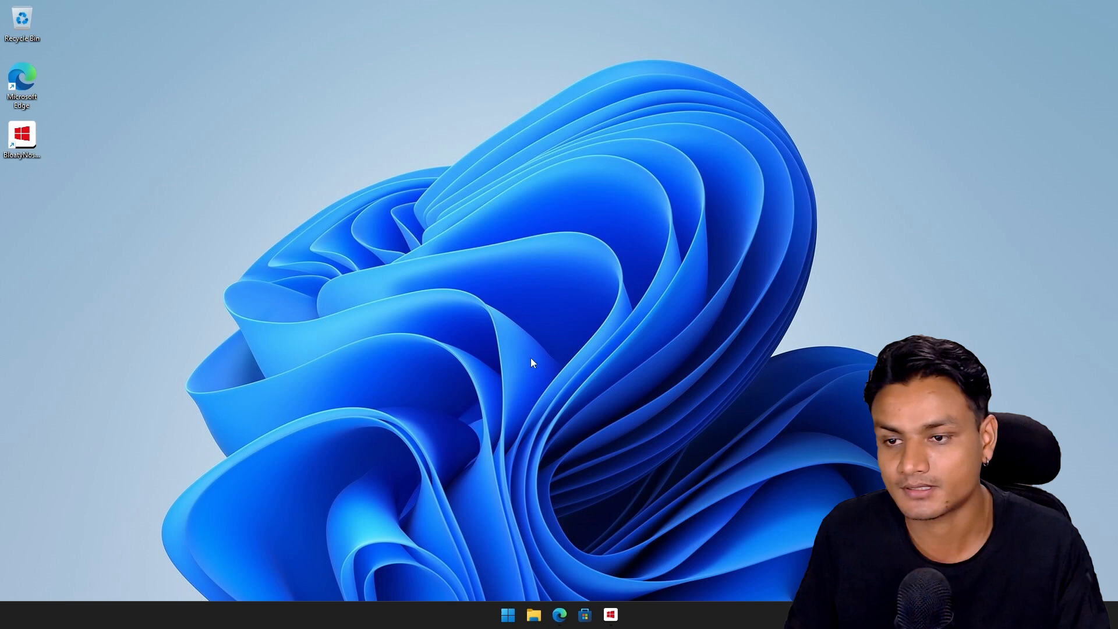
Step: Uninstall the pinned Netflix and Spotify apps from the Start menu
left_click(507, 614)
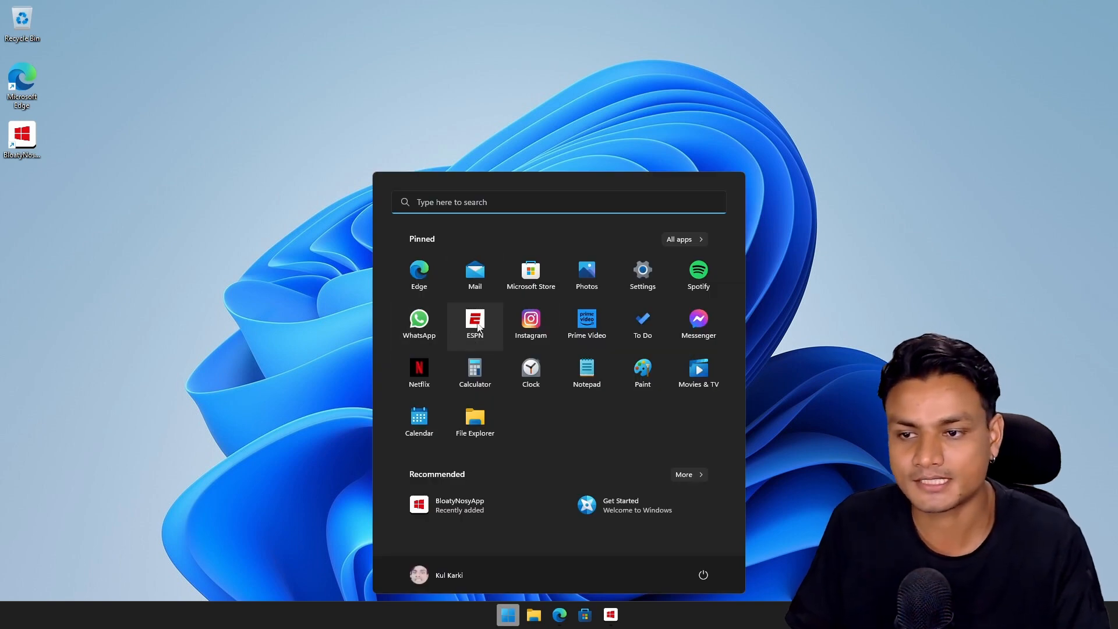
right_click(419, 369)
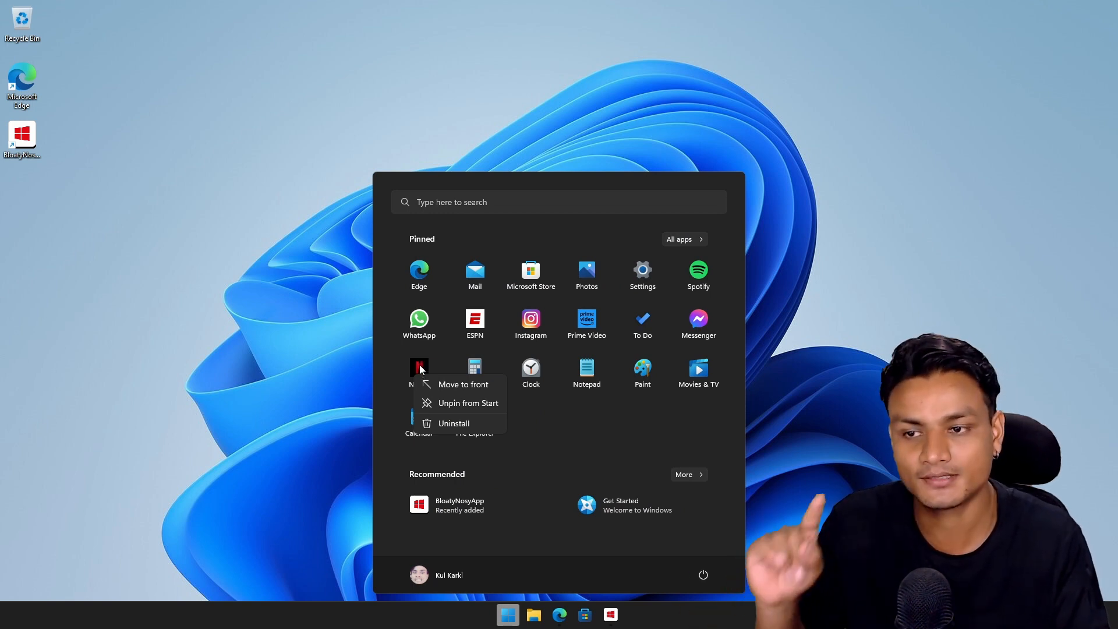
mouse_move(454, 423)
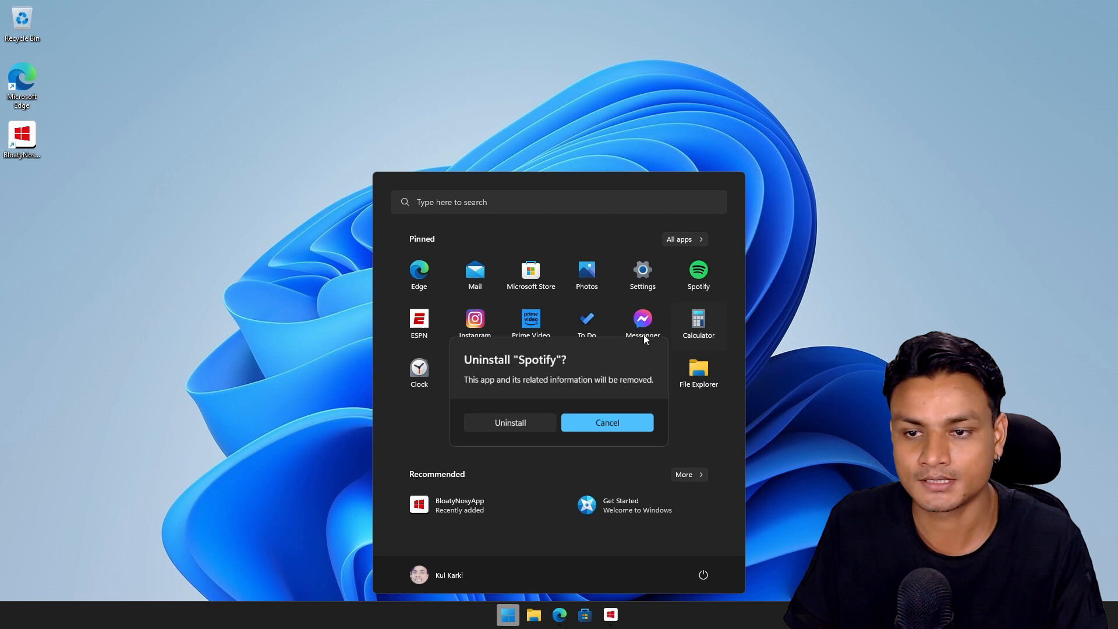
left_click(511, 423)
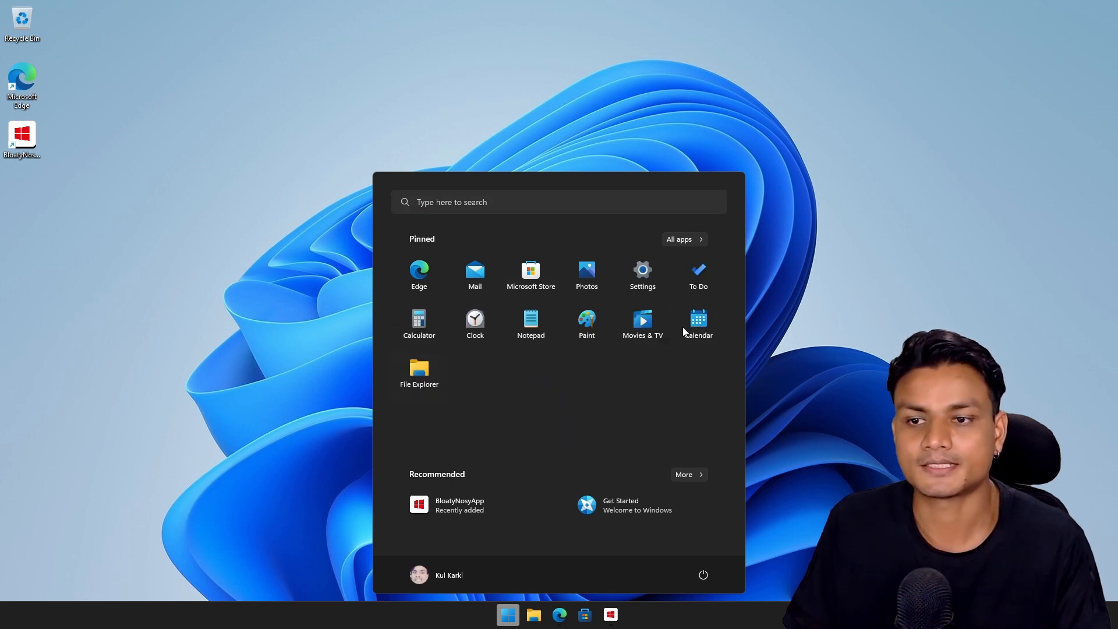
mouse_move(872, 381)
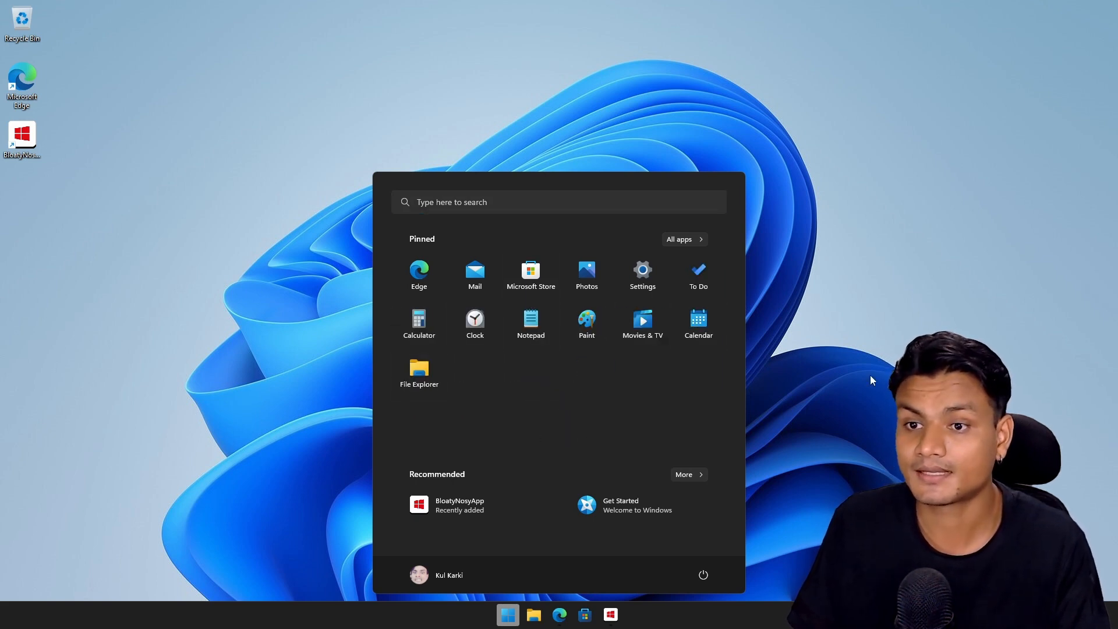
left_click(507, 614)
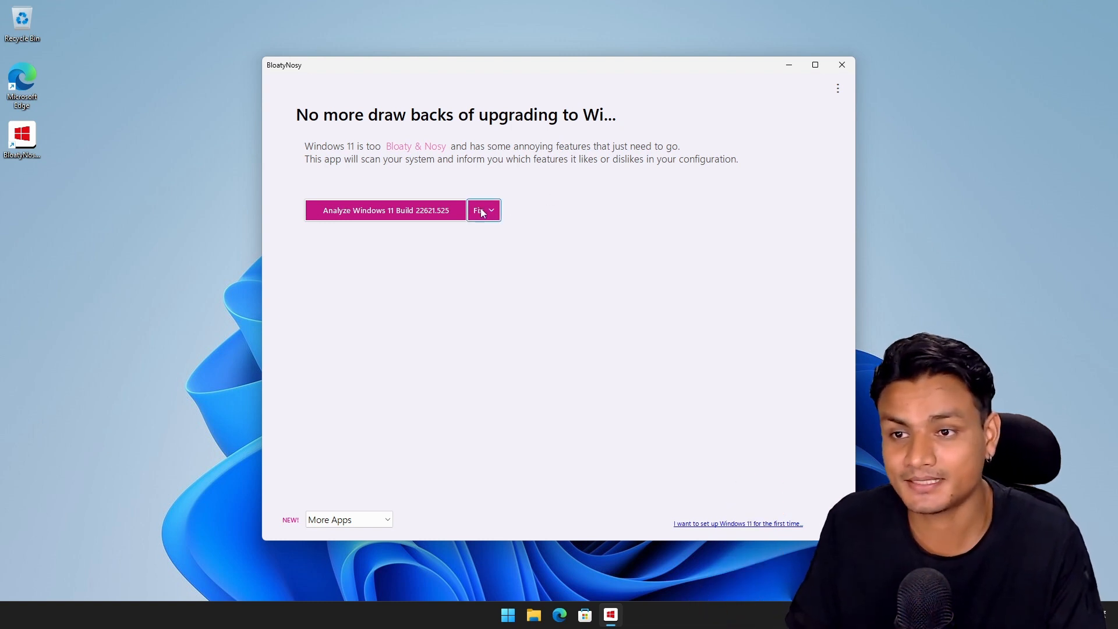
Step: Open BloatyNosy's Fix dropdown to restore the previously applied fixes
left_click(483, 210)
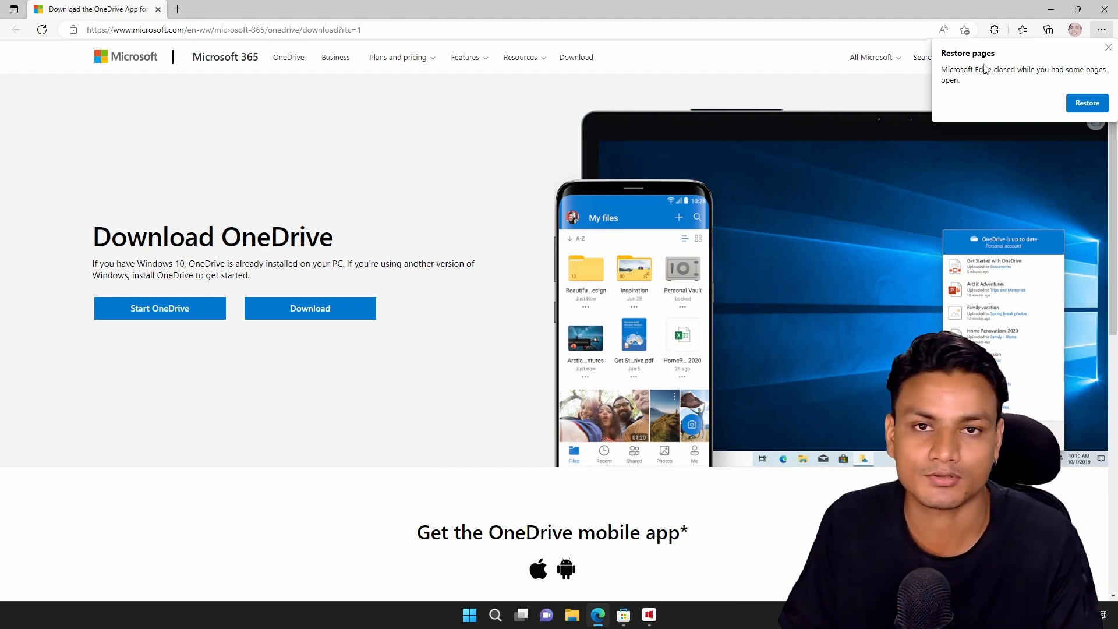
Step: Close the OneDrive download page in Edge to reveal BloatyNosy's undo log
left_click(622, 614)
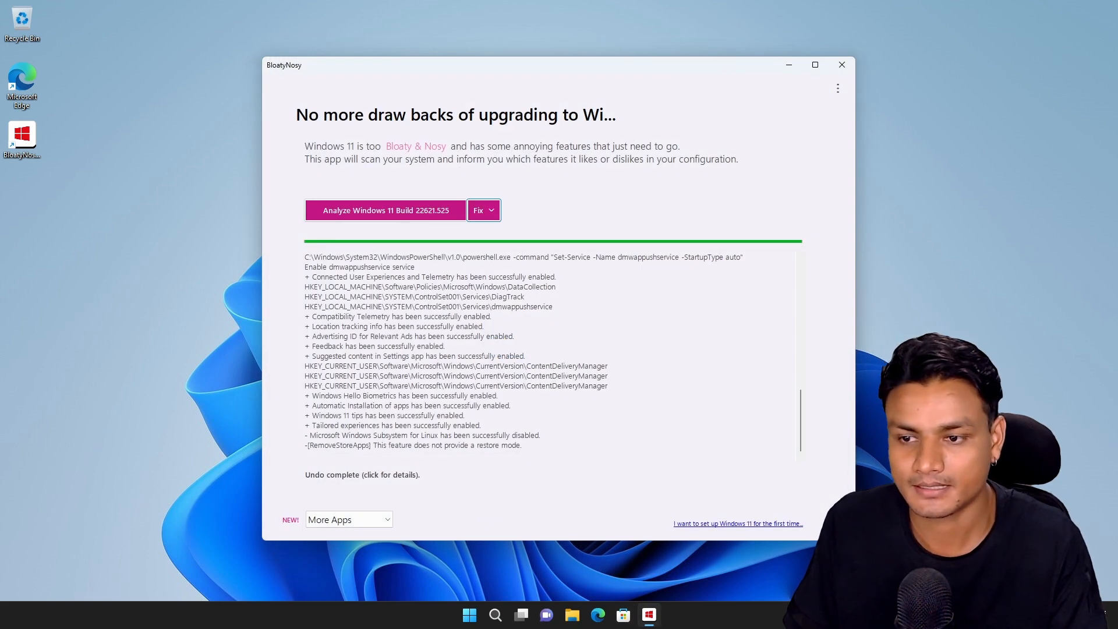
Step: Open the Start menu to confirm only built-in apps remain pinned after the restore
left_click(468, 614)
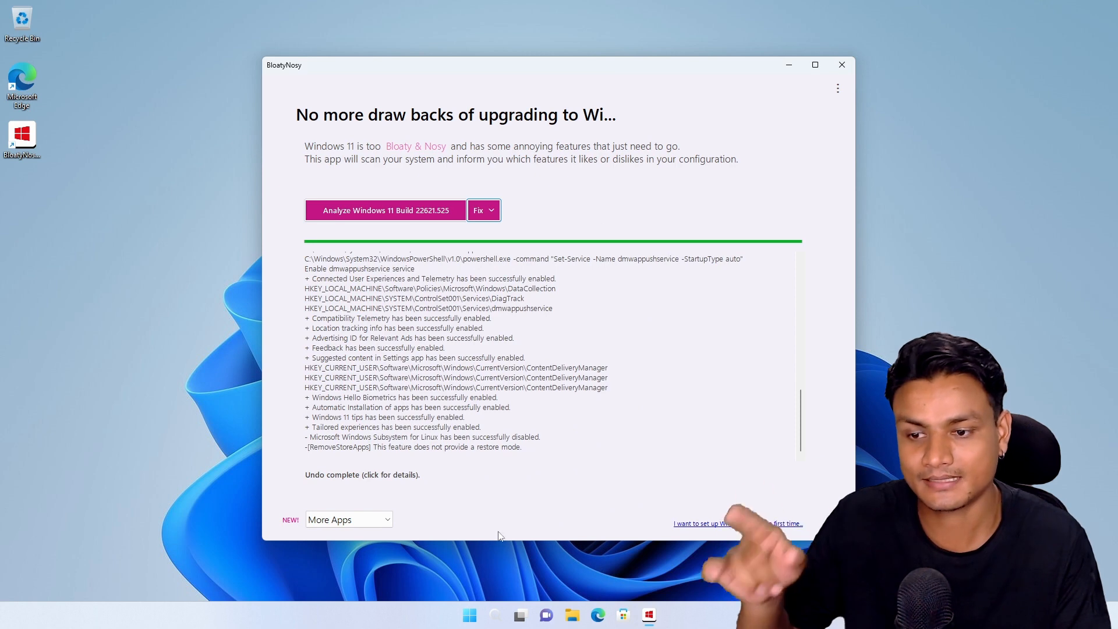
left_click(468, 615)
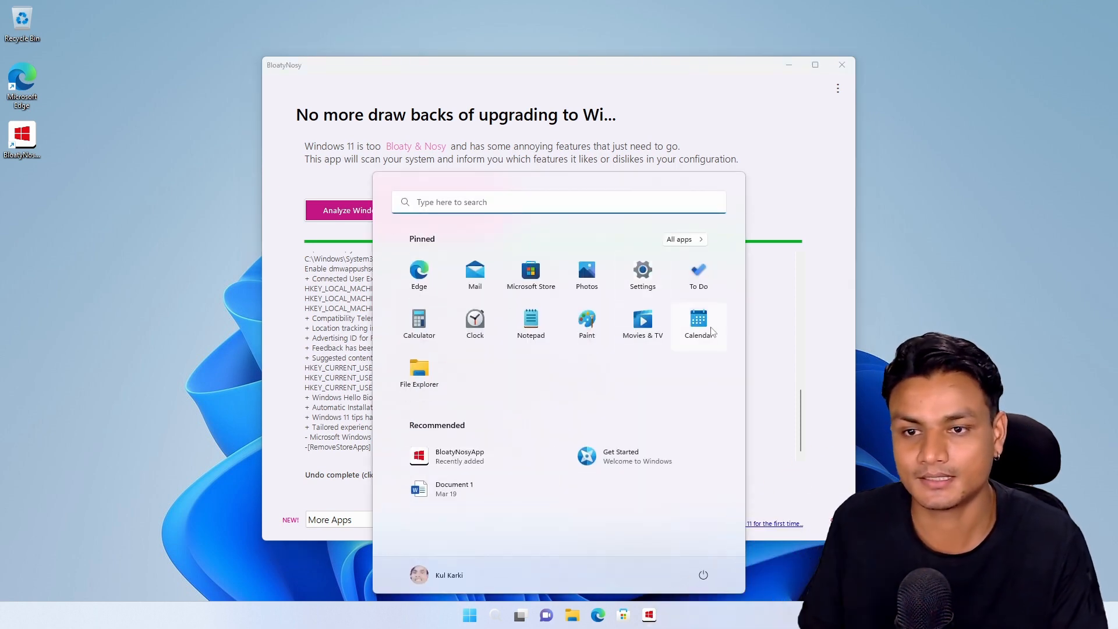
mouse_move(658, 371)
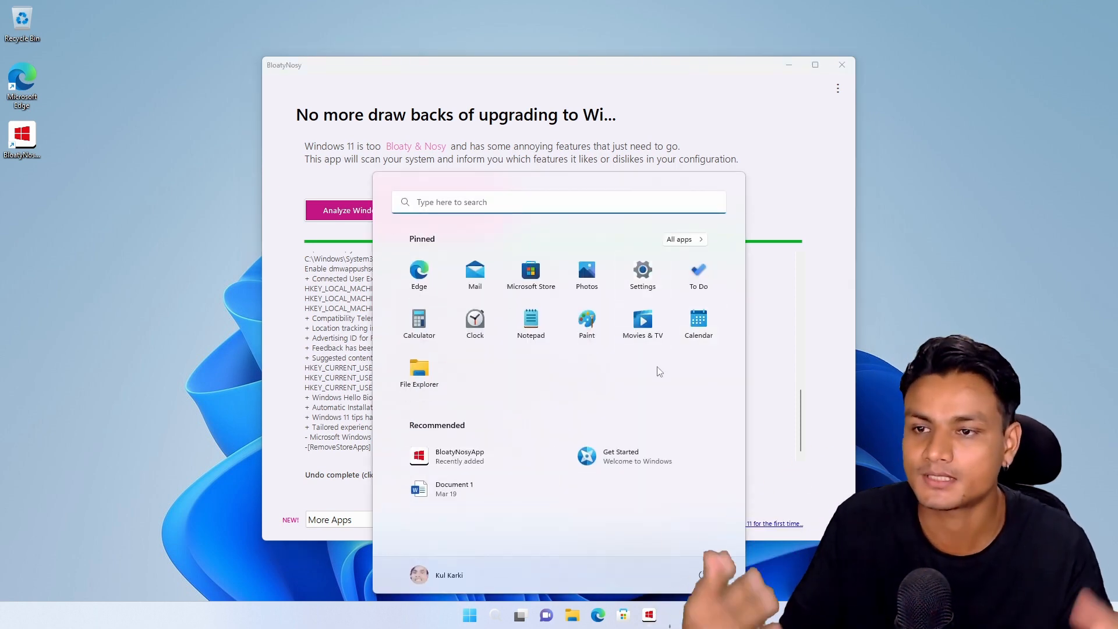
mouse_move(531, 324)
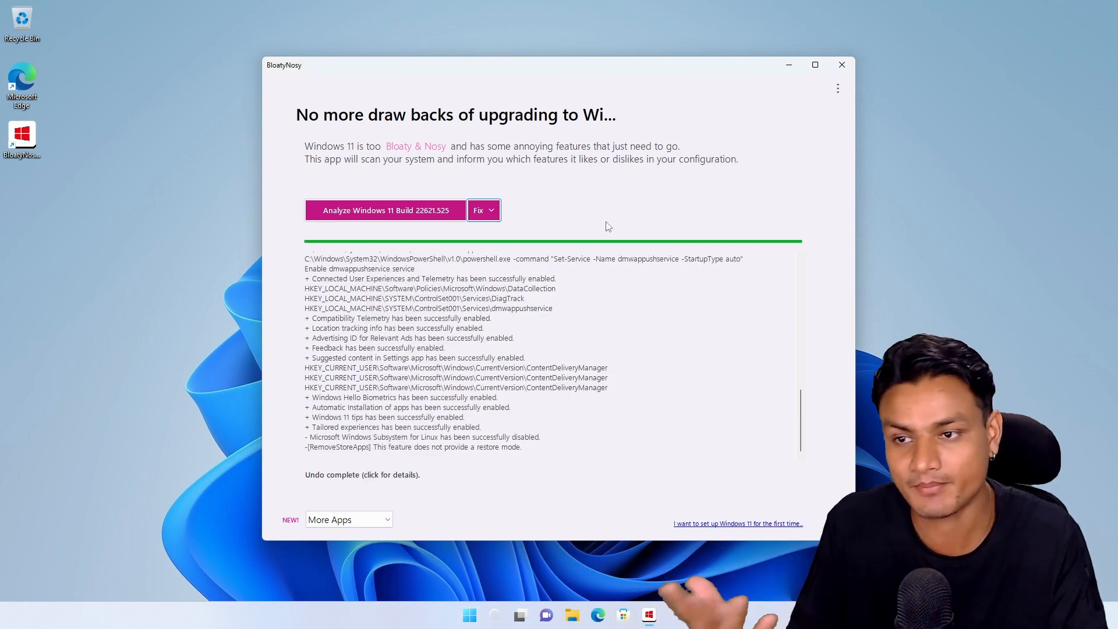
mouse_move(549, 224)
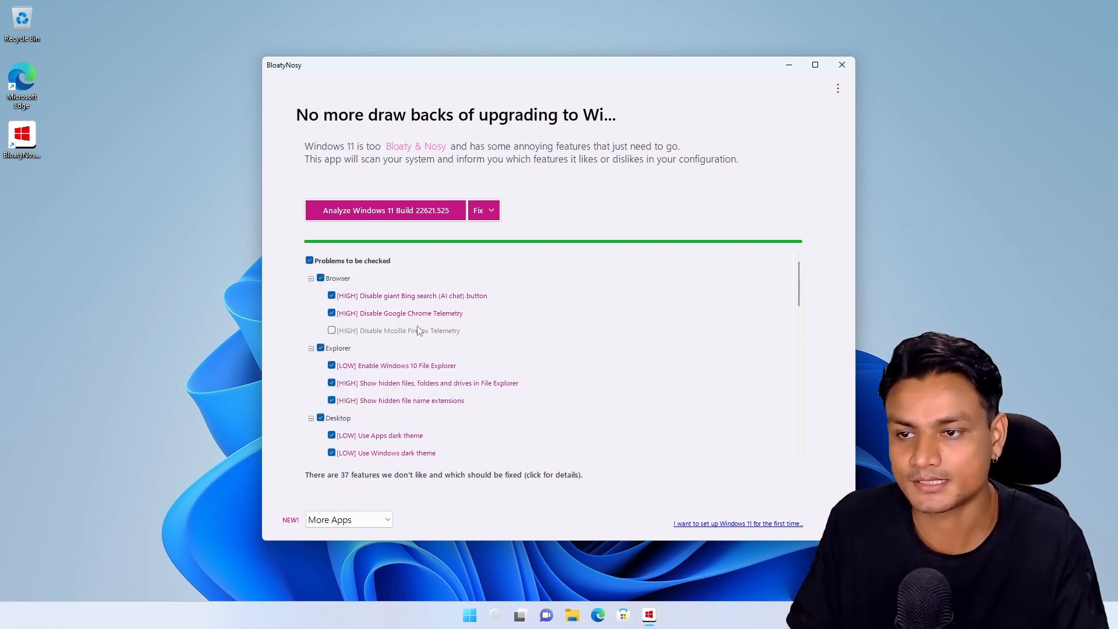
Step: Scroll the new 37-item problem list and apply the checked fixes again
scroll("down", 3)
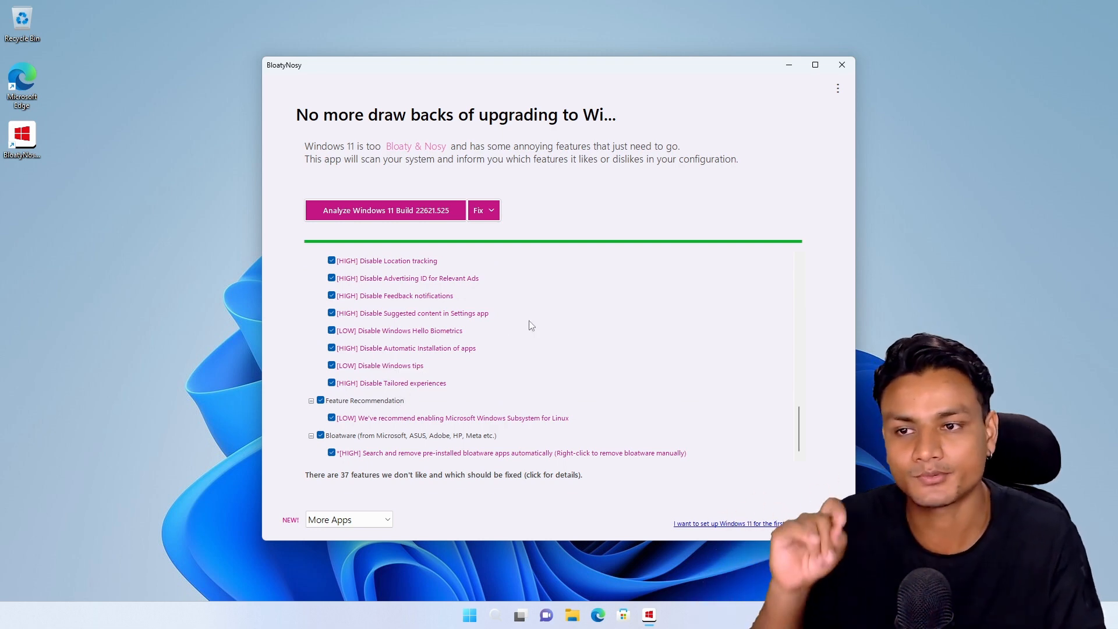
left_click(479, 209)
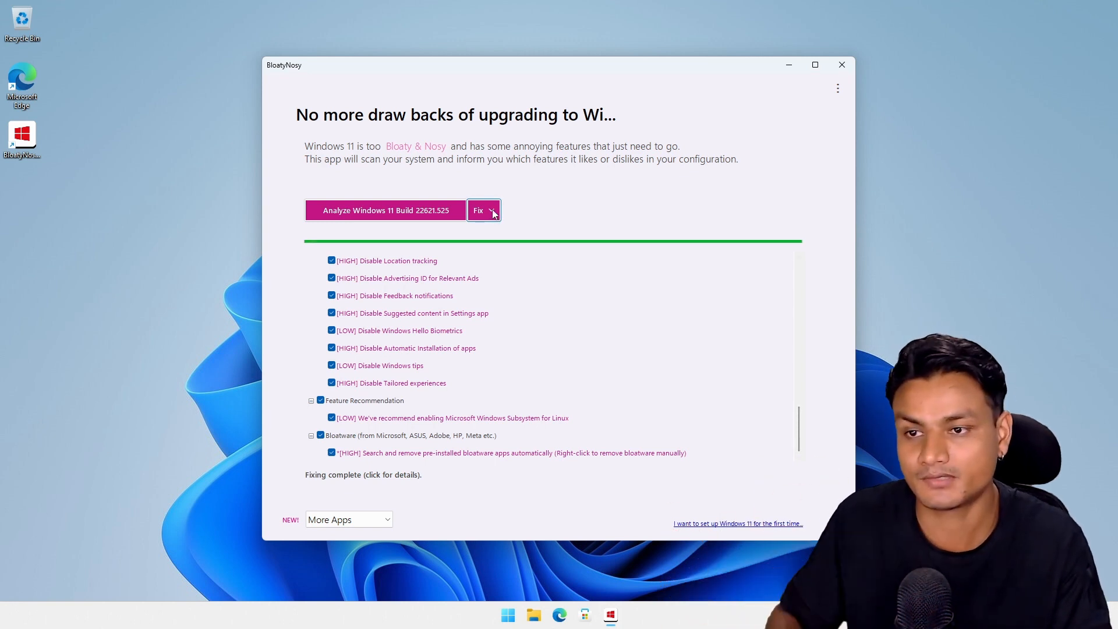
left_click(483, 209)
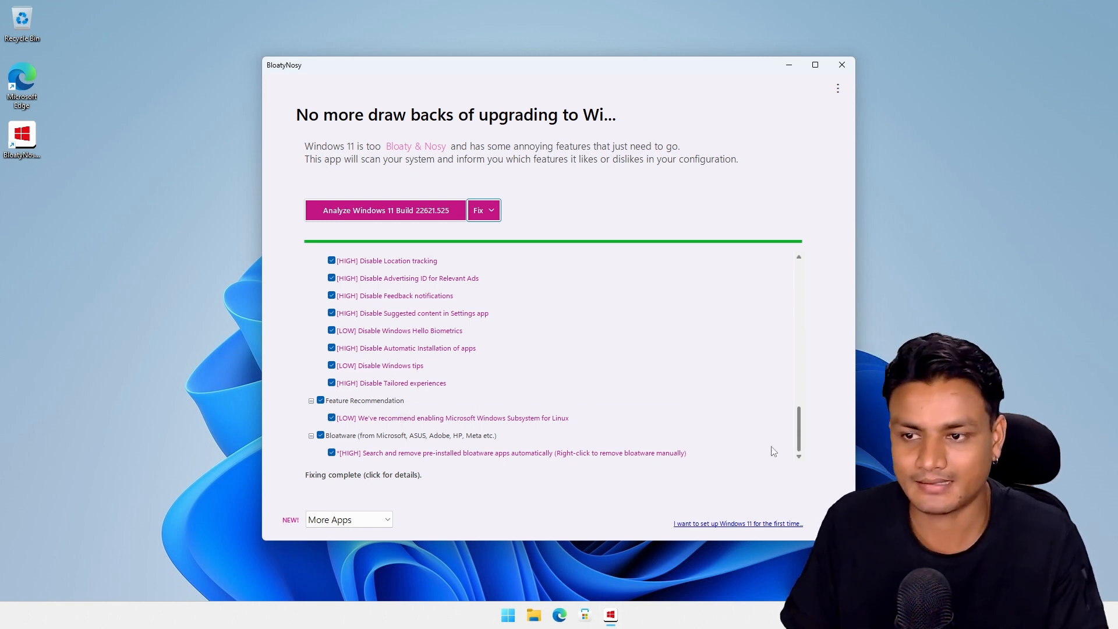
mouse_move(423, 307)
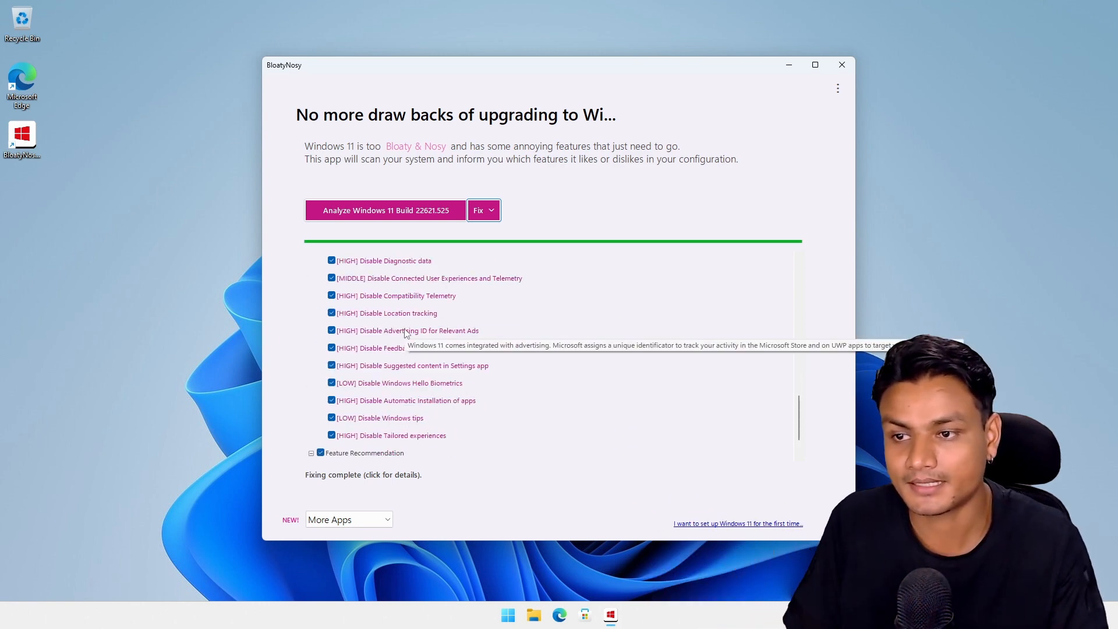
Step: Check the Start menu pins after fixing and search 'Remembering Picasso'
scroll("down", 3)
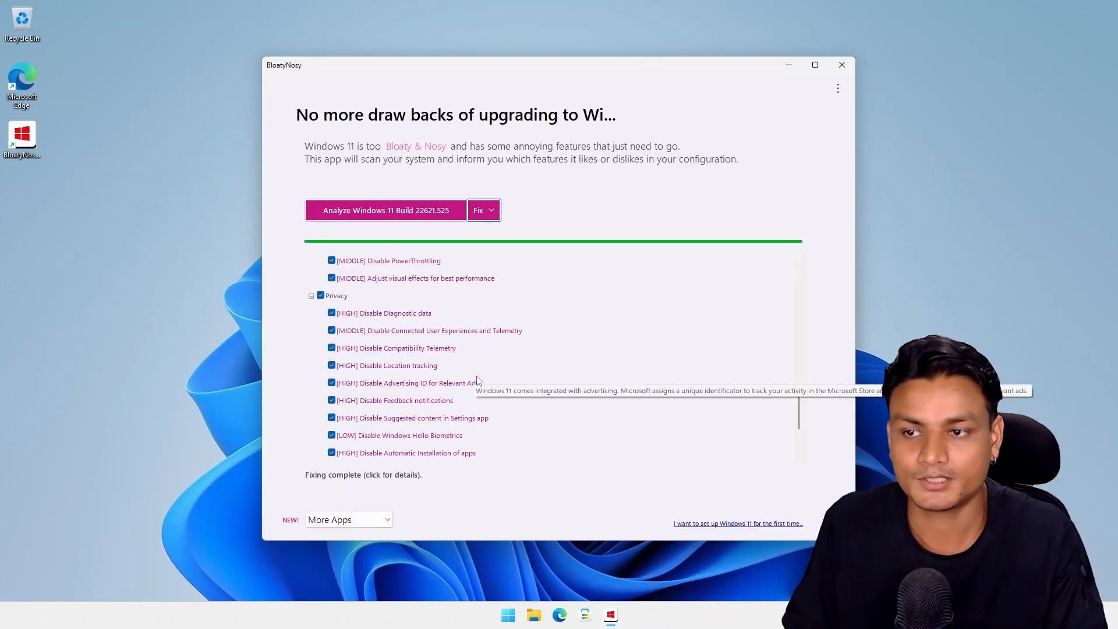
left_click(507, 614)
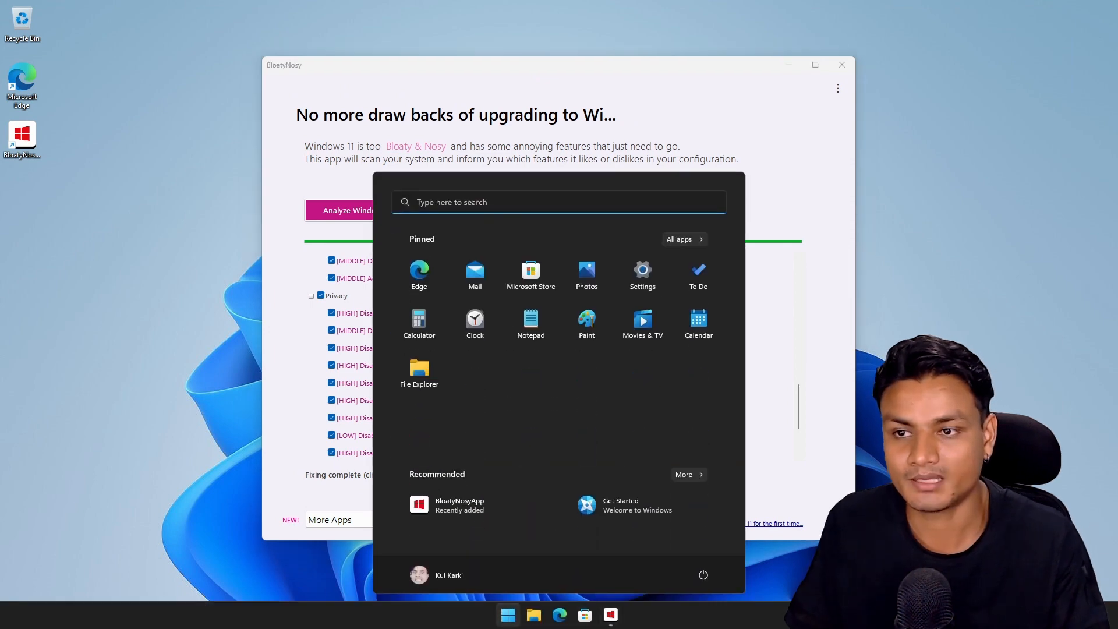
type("Remembering Picasso")
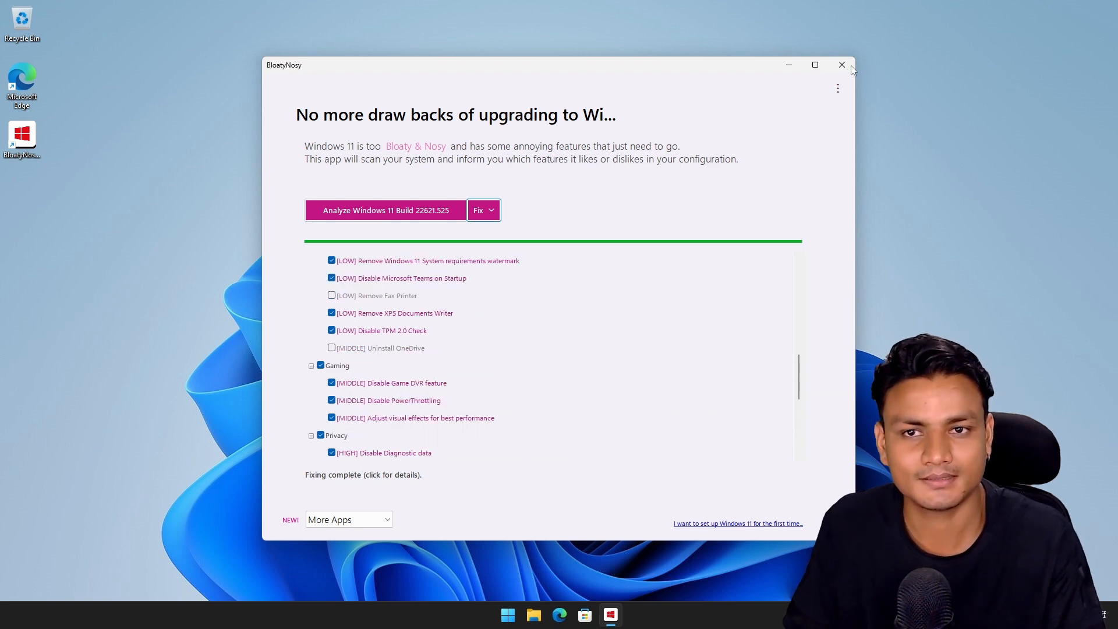
Step: Close the BloatyNosy window, leaving the desktop wallpaper and shortcuts visible
left_click(842, 64)
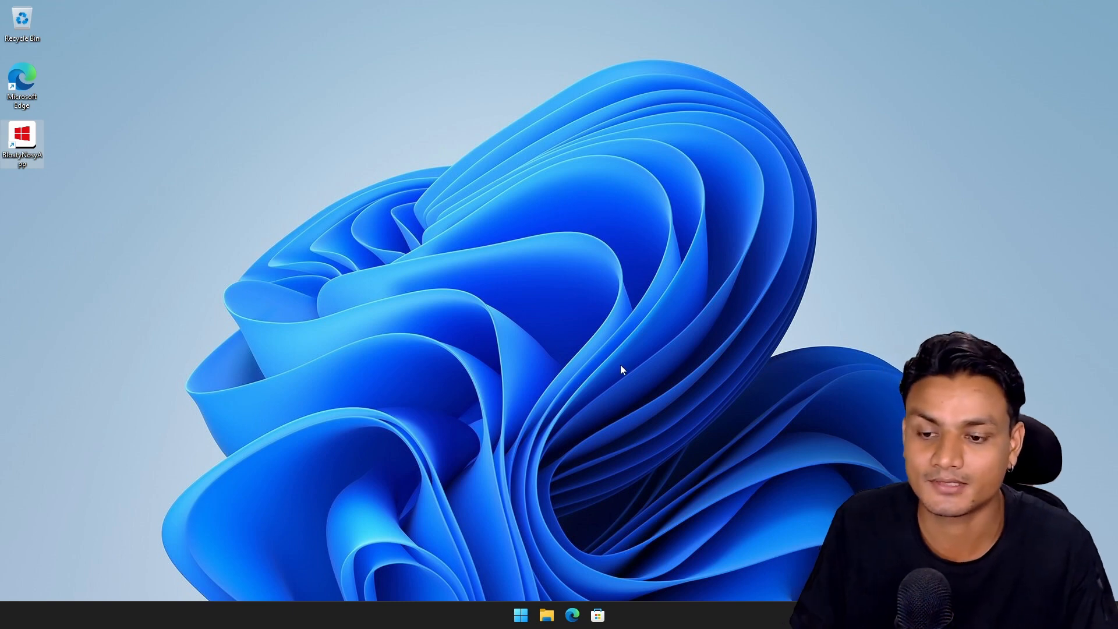
mouse_move(622, 366)
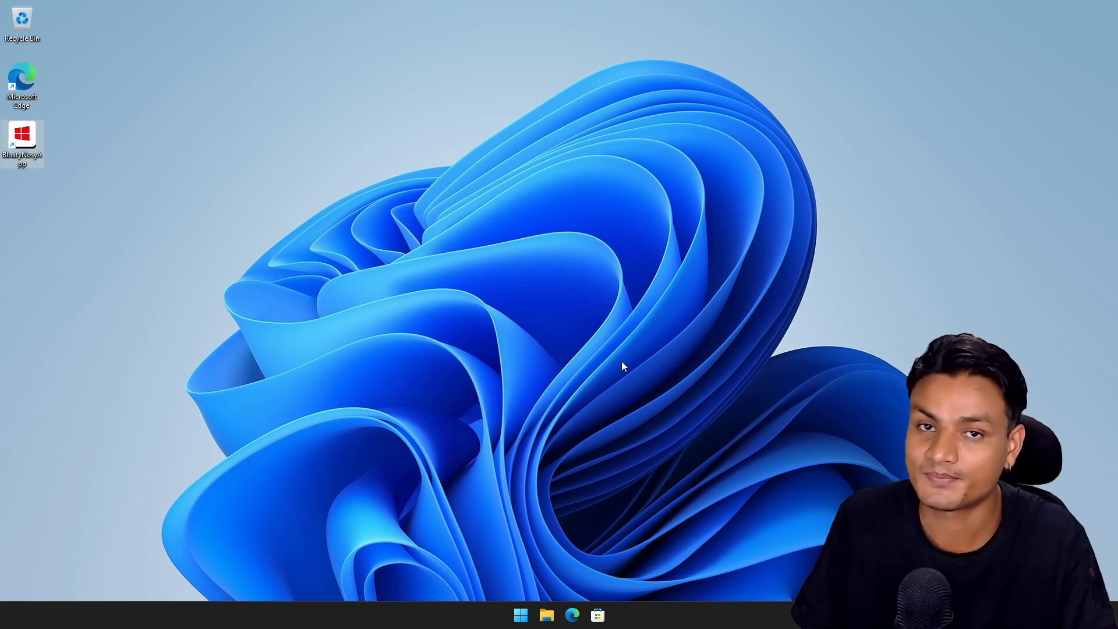
mouse_move(639, 397)
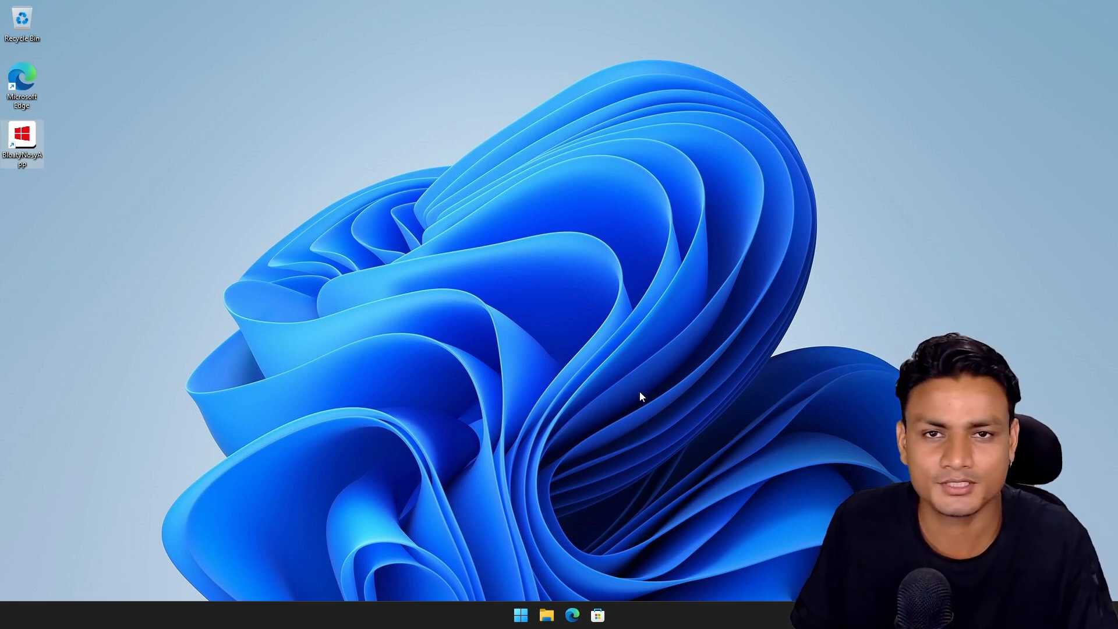
mouse_move(679, 448)
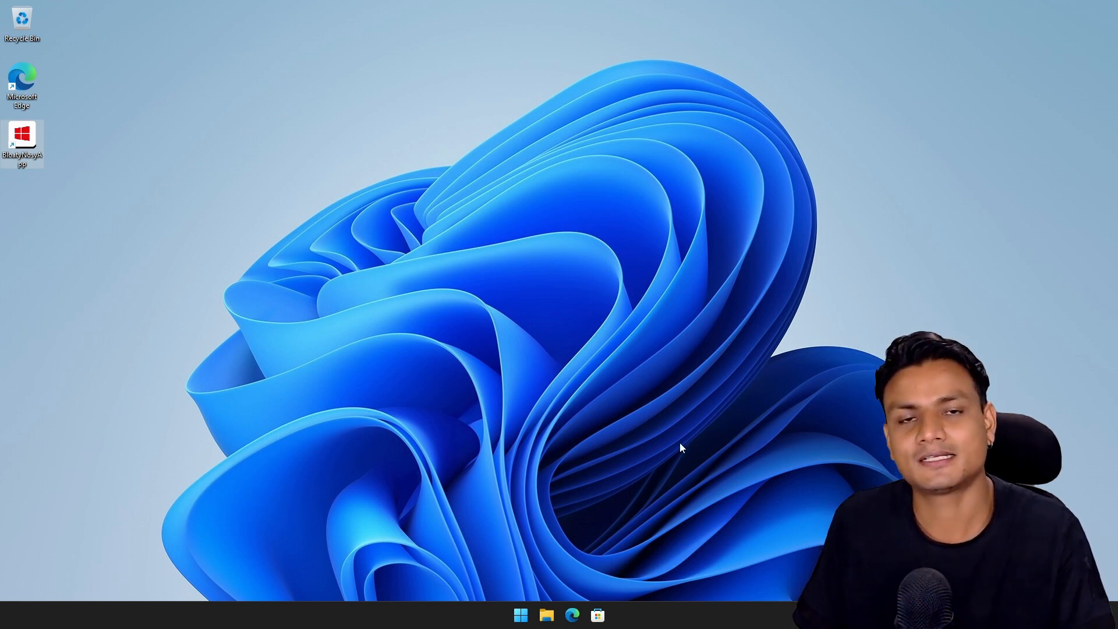